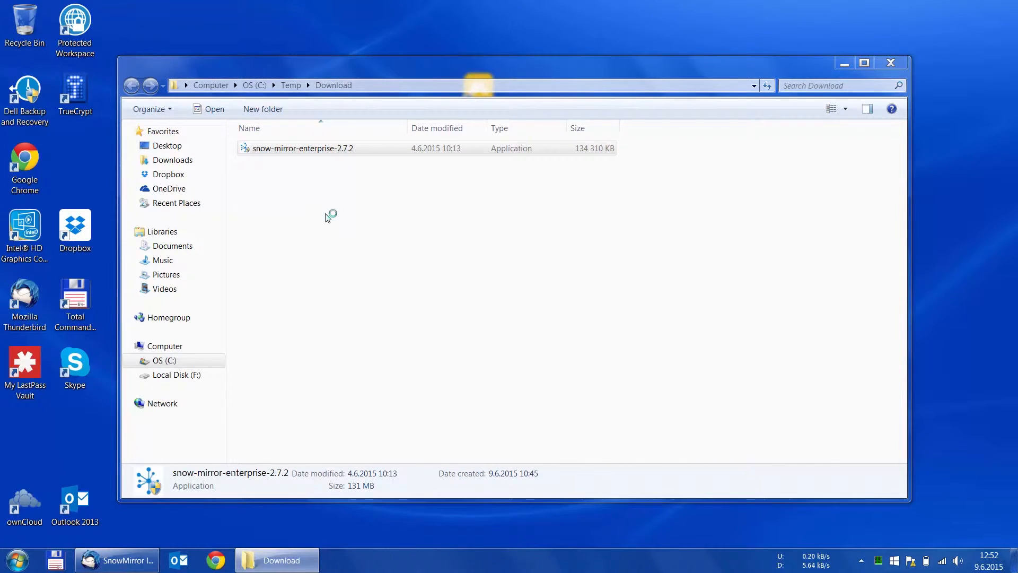
Launch the snow-mirror-enterprise-2.7.2 installer from the Download folder and pass its welcome screen.
{"action": "double_click", "coordinate": [301, 149]}
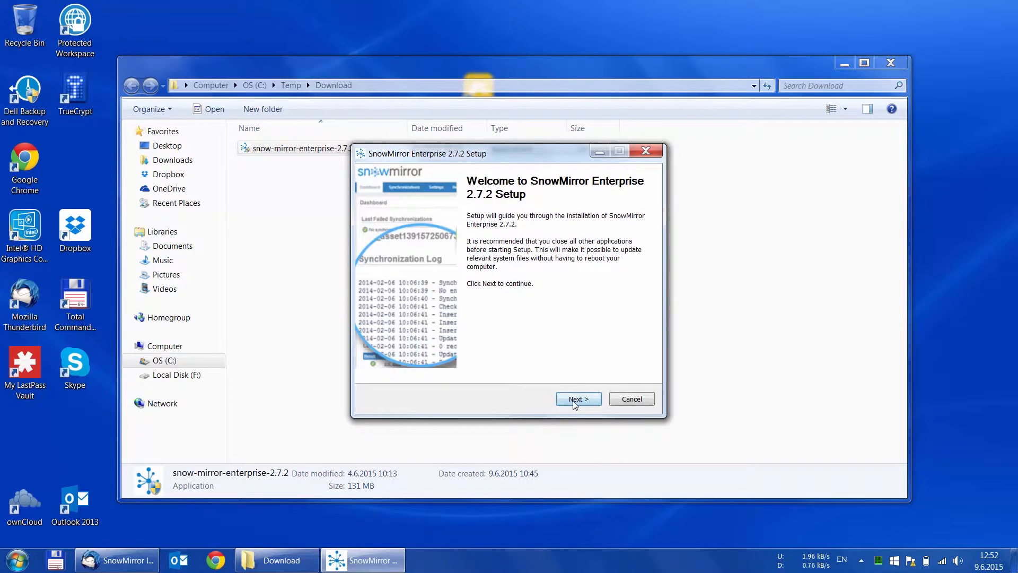
{"action": "left_click", "coordinate": [576, 399]}
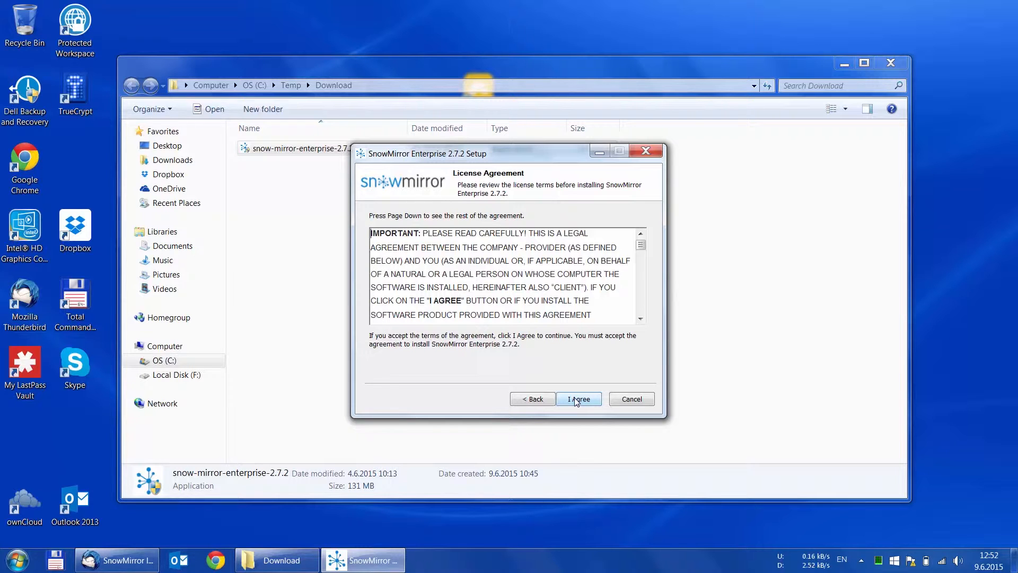
Accept the license, try Custom and Upgrade, then settle on Express Install with default settings.
{"action": "left_click", "coordinate": [576, 399]}
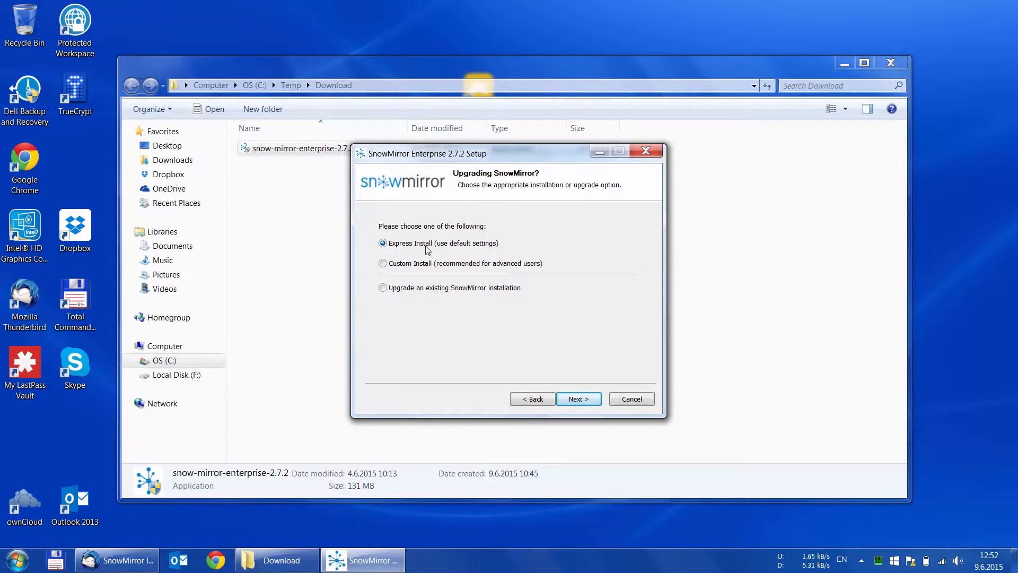
{"action": "left_click", "coordinate": [383, 263]}
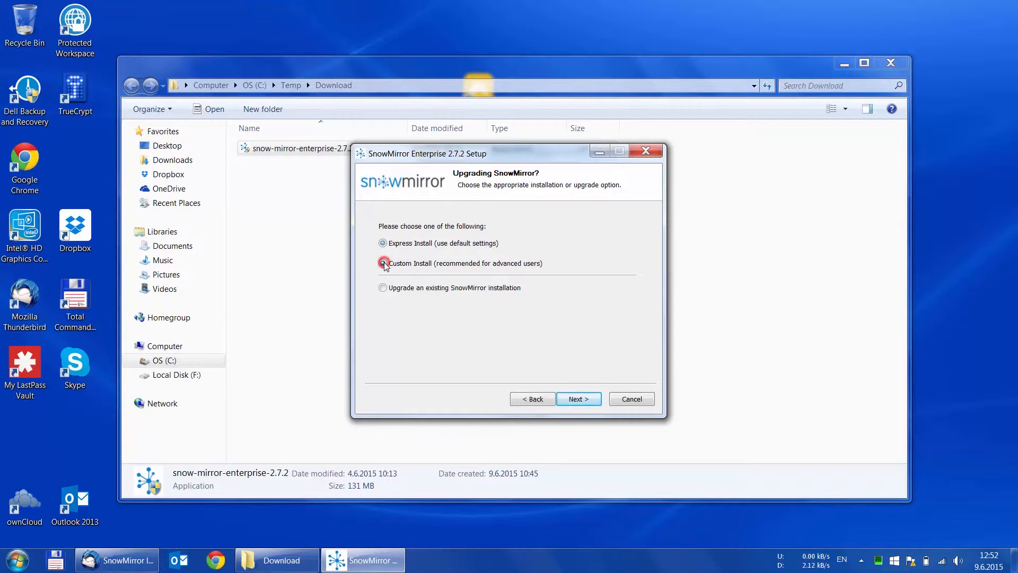
{"action": "left_click", "coordinate": [382, 263]}
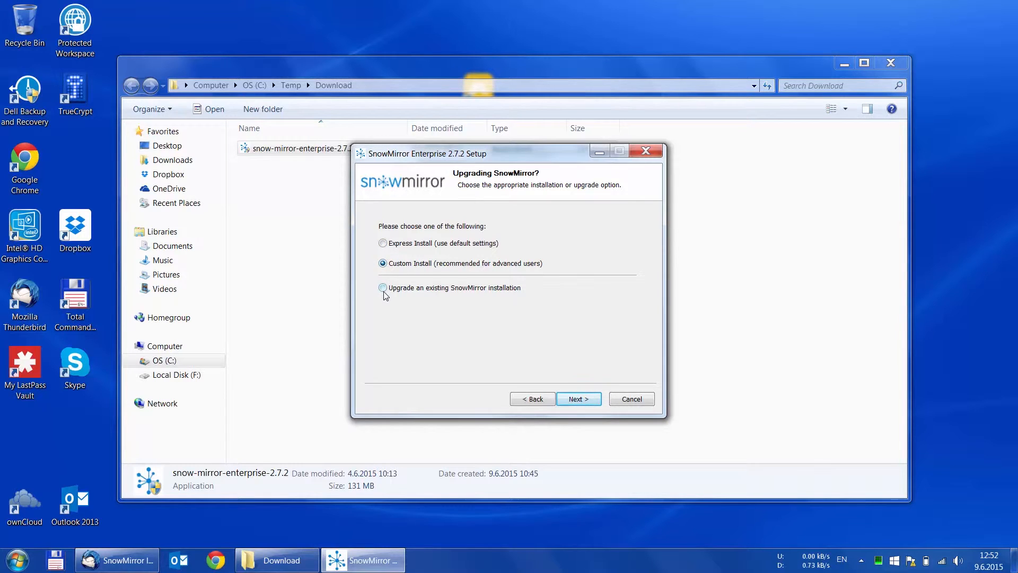
{"action": "left_click", "coordinate": [383, 288]}
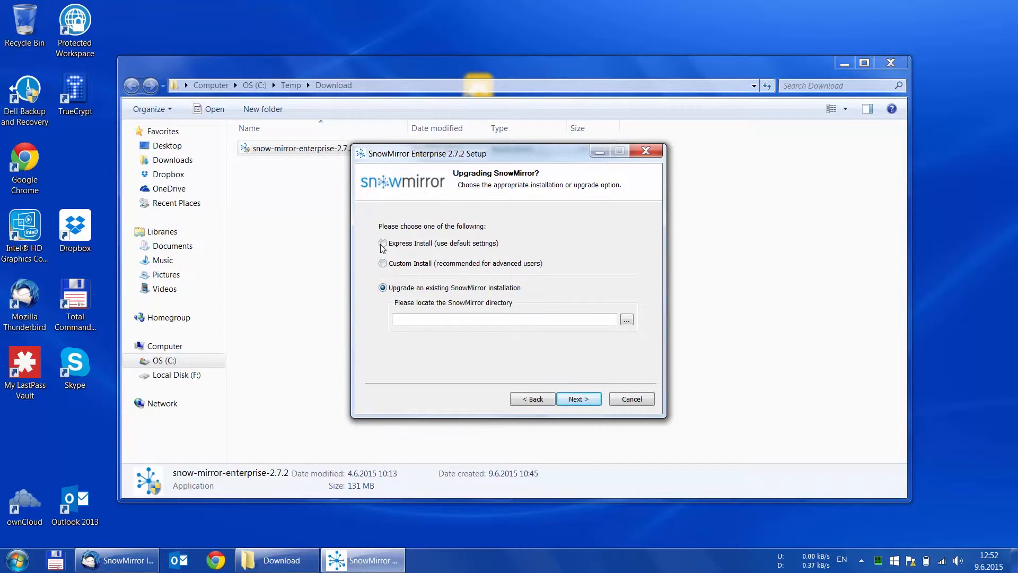
{"action": "left_click", "coordinate": [383, 242]}
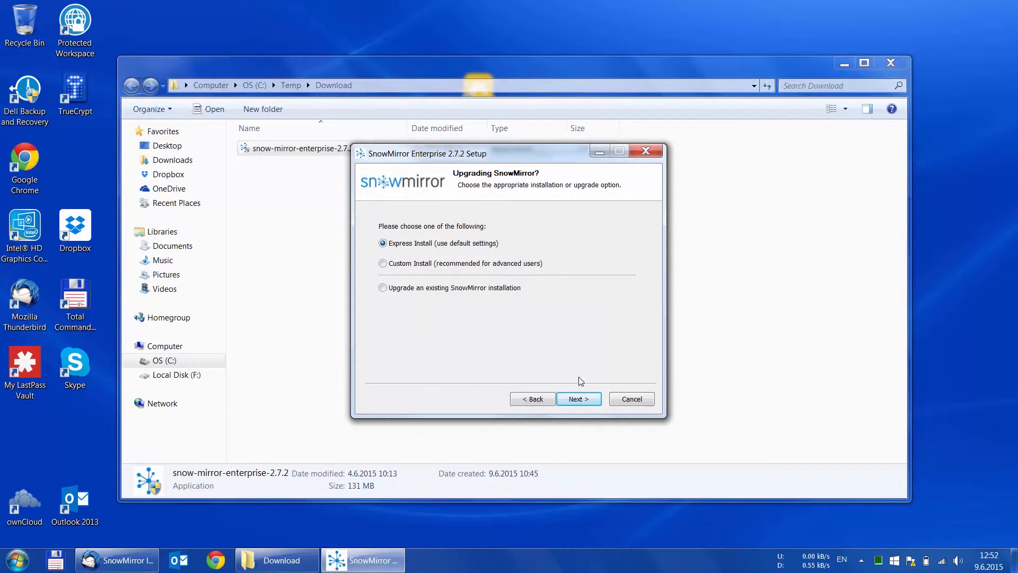
{"action": "left_click", "coordinate": [577, 398]}
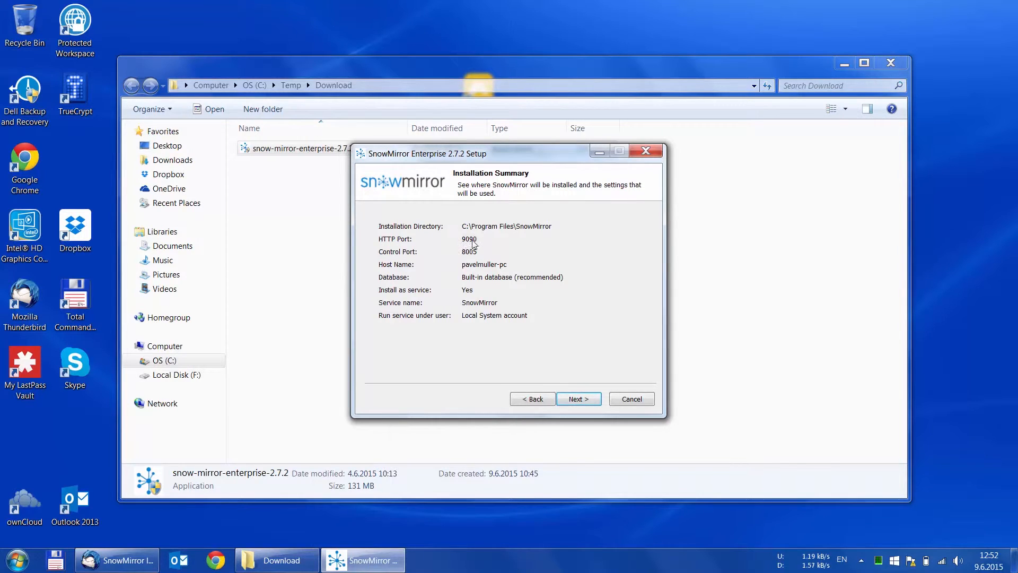
{"action": "mouse_move", "coordinate": [465, 296]}
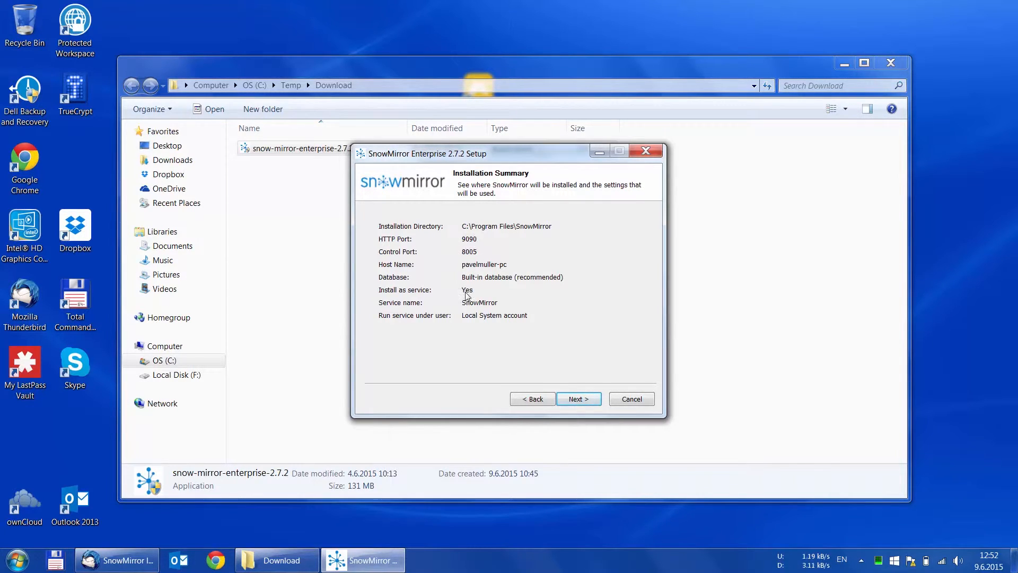
{"action": "mouse_move", "coordinate": [531, 372]}
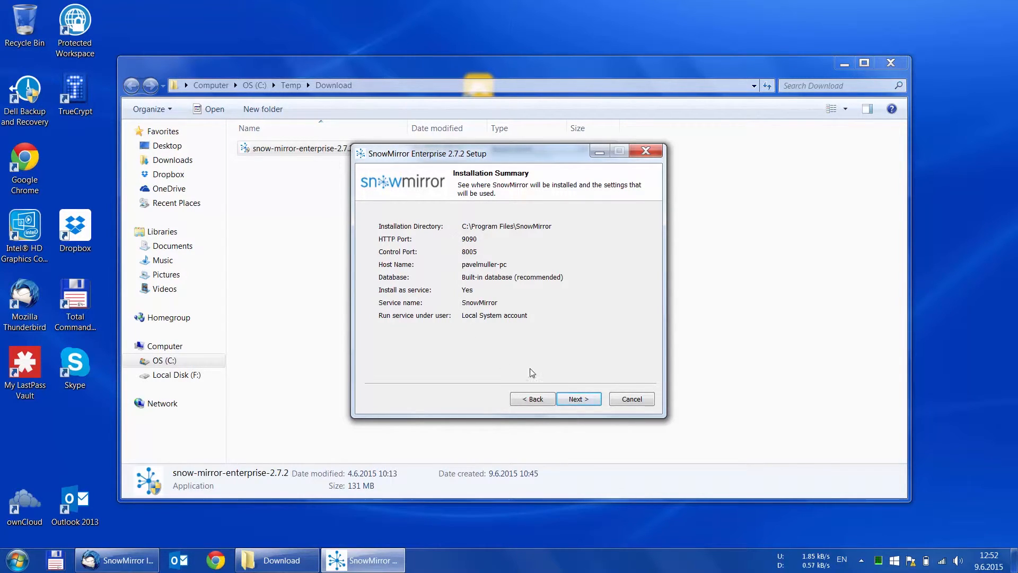
Install SnowMirror to C:\Program Files\SnowMirror with the built-in database and finish setup.
{"action": "left_click", "coordinate": [577, 399]}
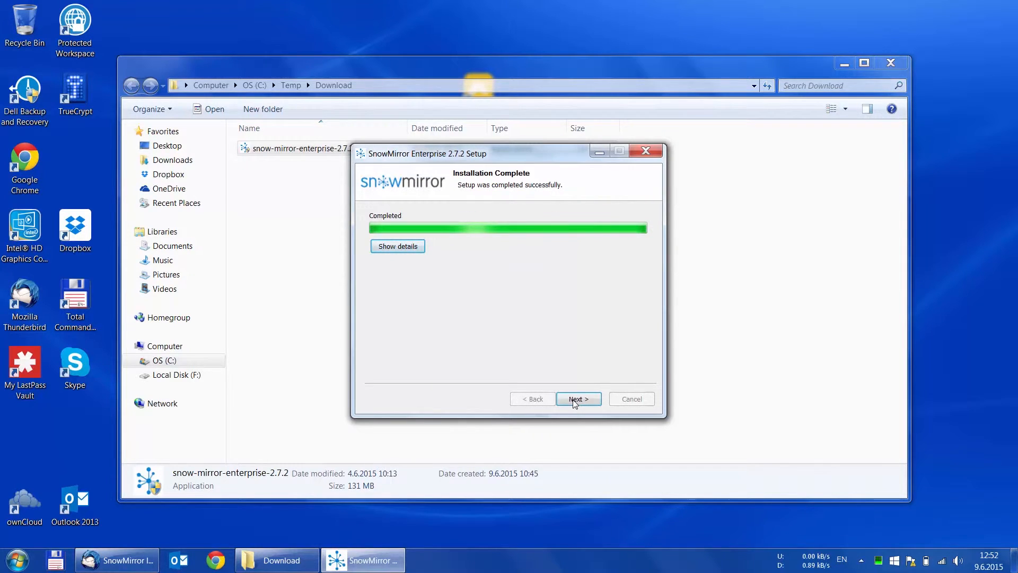
{"action": "left_click", "coordinate": [576, 398]}
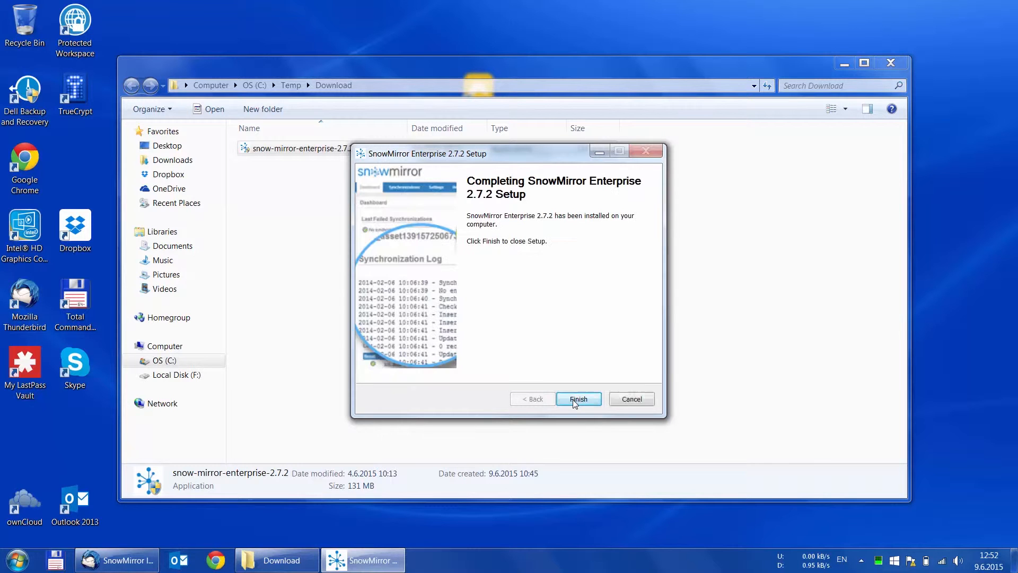
{"action": "left_click", "coordinate": [577, 398]}
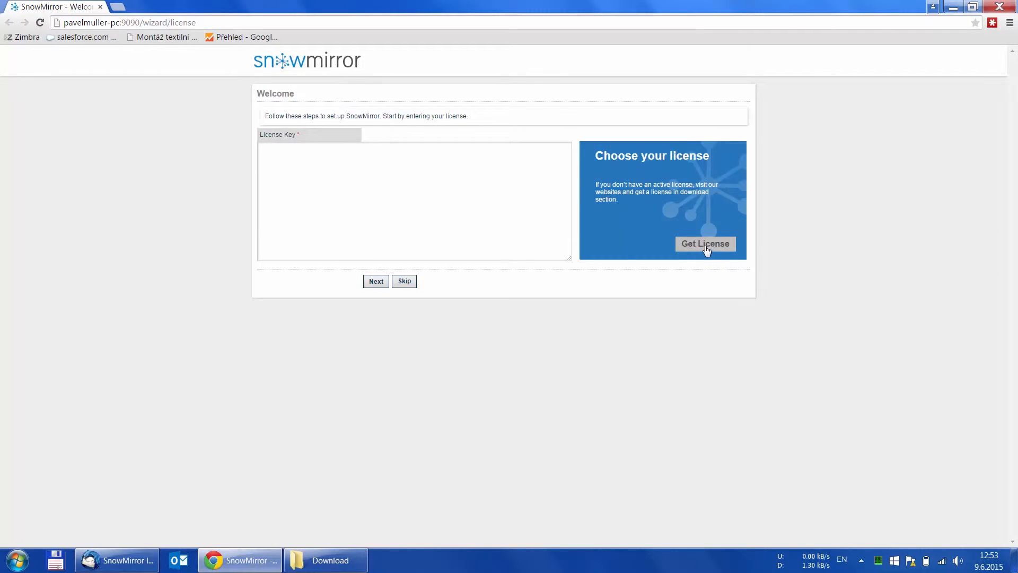
Follow Get License from the welcome wizard to the Lite Trial request page.
{"action": "left_click", "coordinate": [704, 244]}
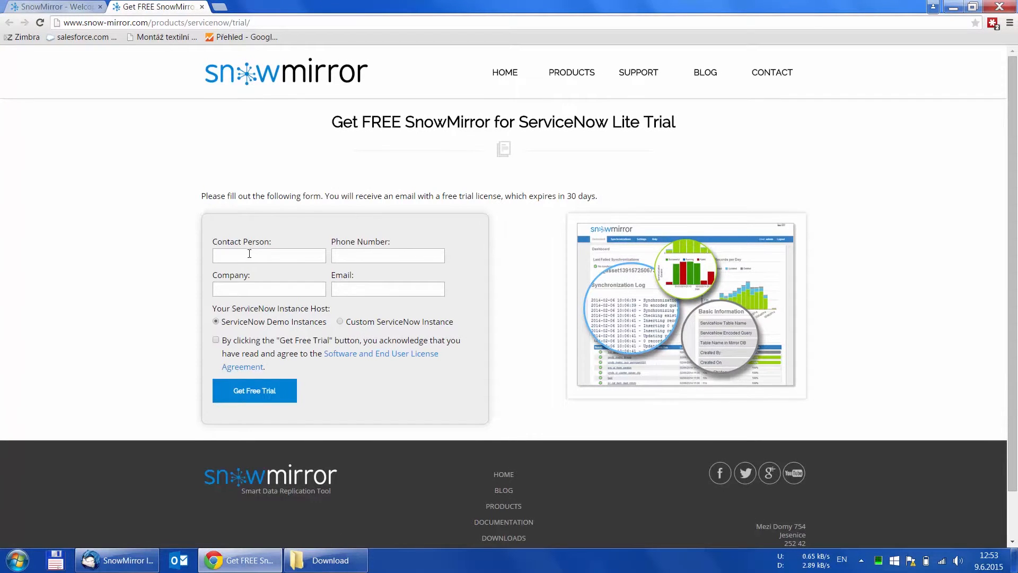
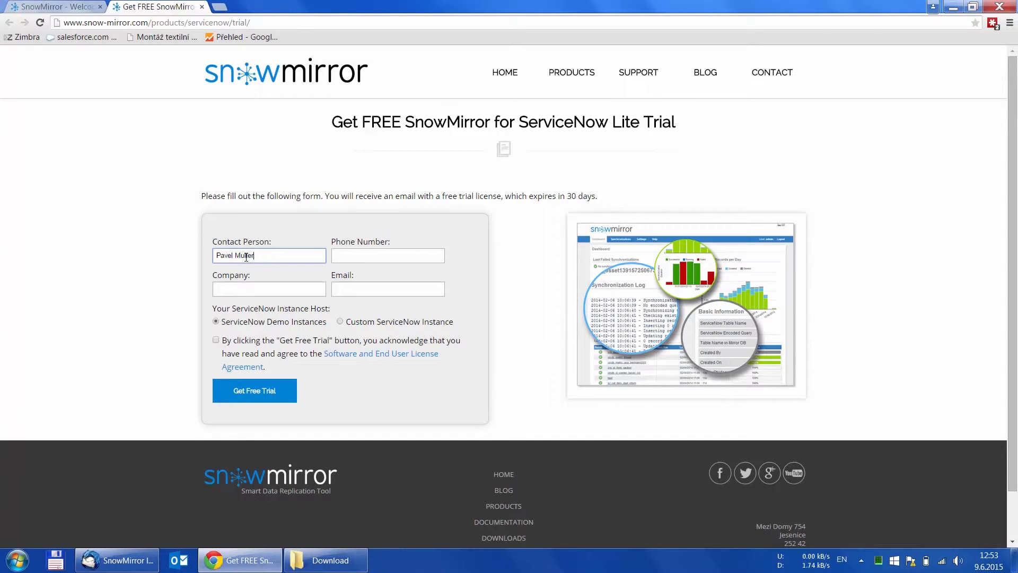
{"action": "type", "text": "555-123456"}
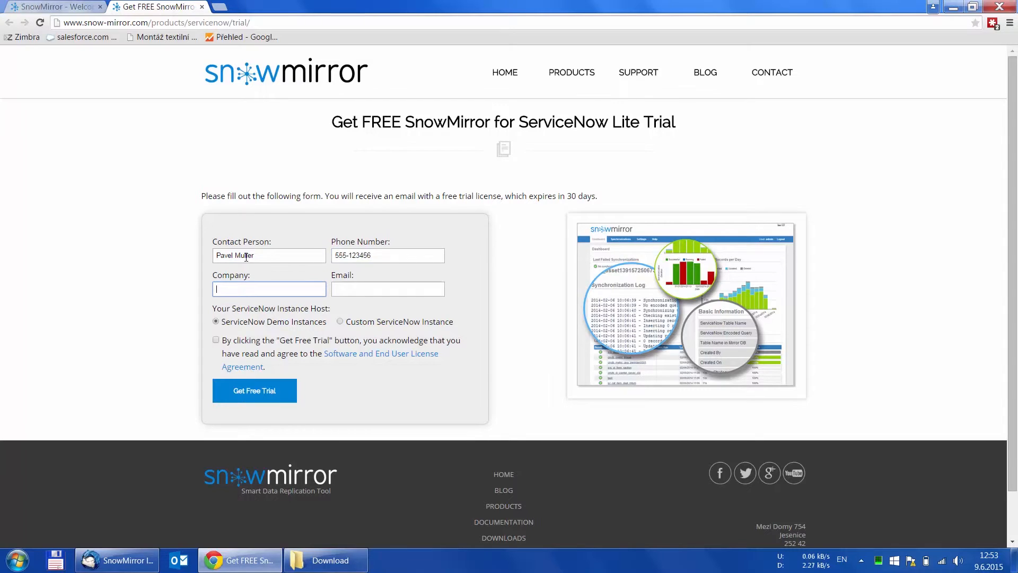
{"action": "type", "text": "SnowMirror"}
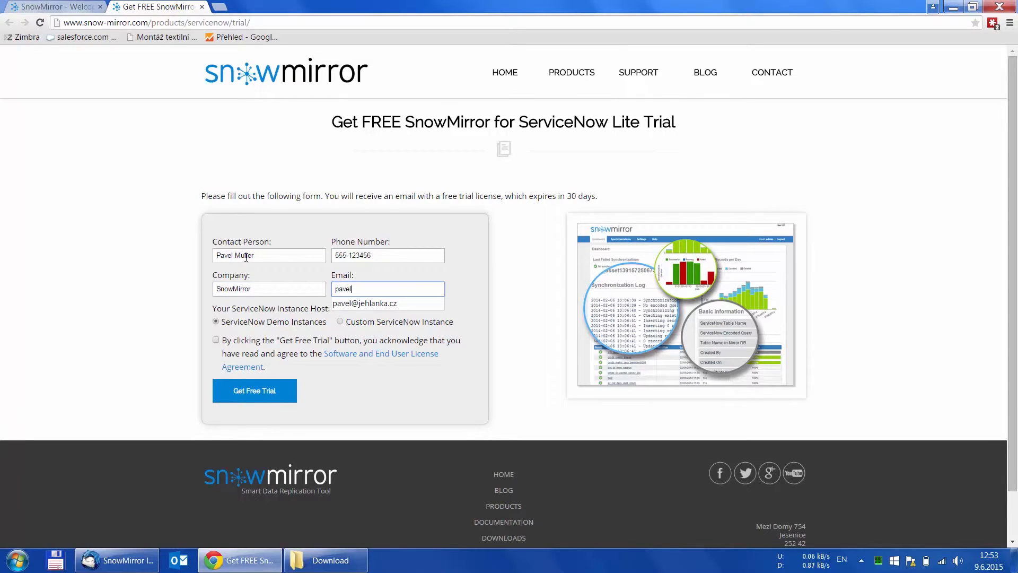
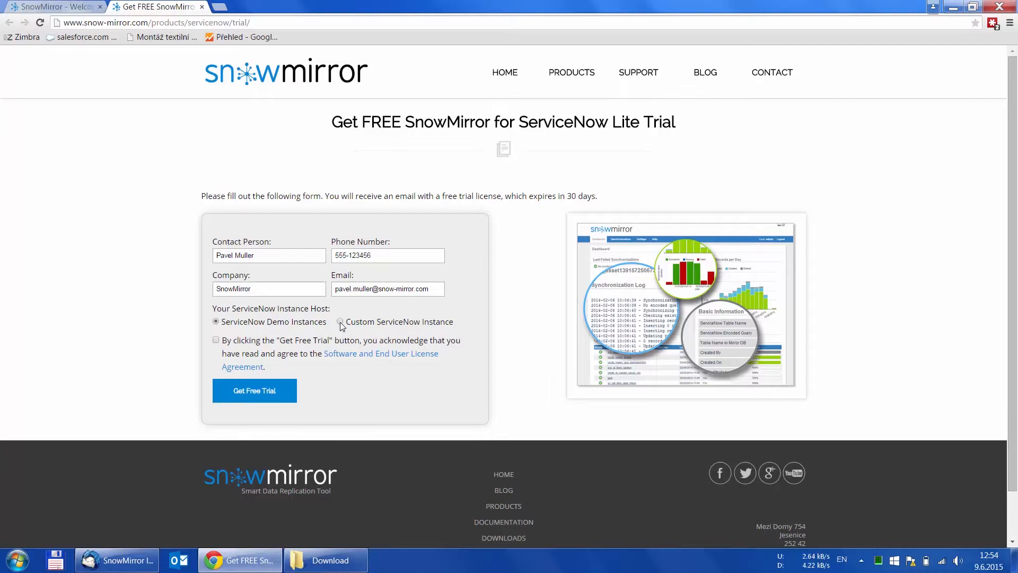
Use custom instance host dev14111.service-now.com, accept the license agreement and submit the trial request.
{"action": "left_click", "coordinate": [339, 323]}
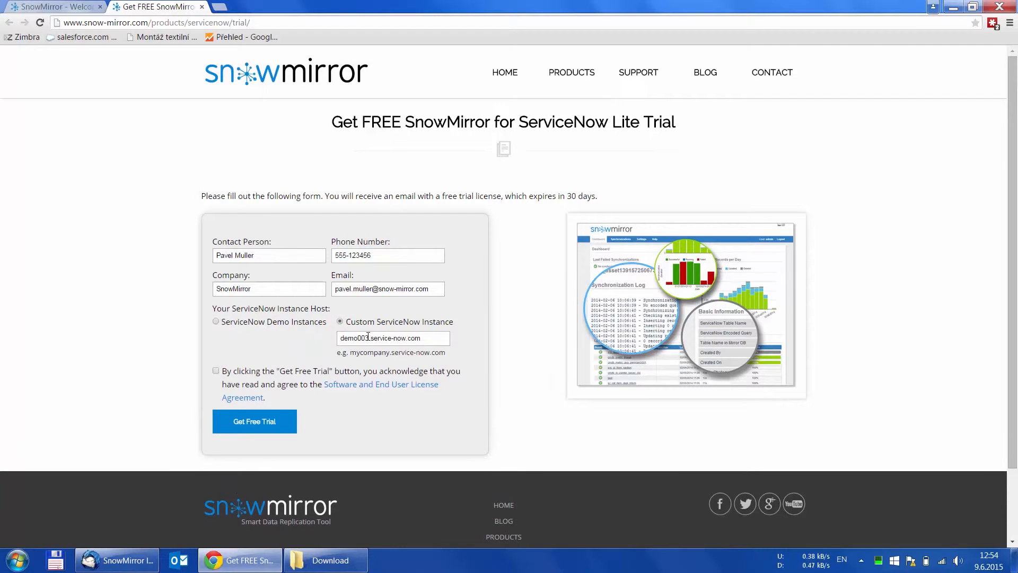
{"action": "type", "text": "dev14111.service-now.com"}
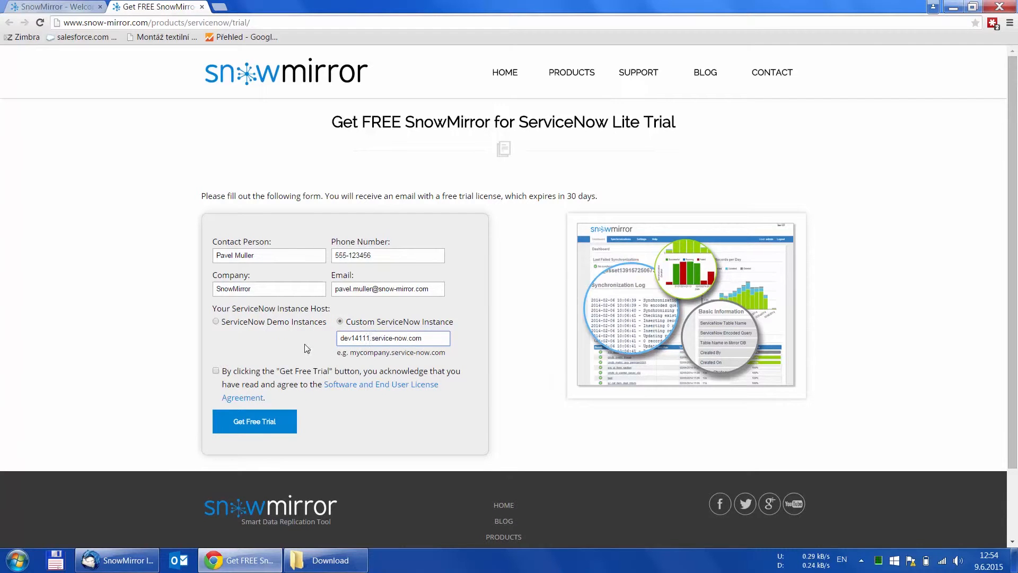
{"action": "left_click", "coordinate": [253, 421]}
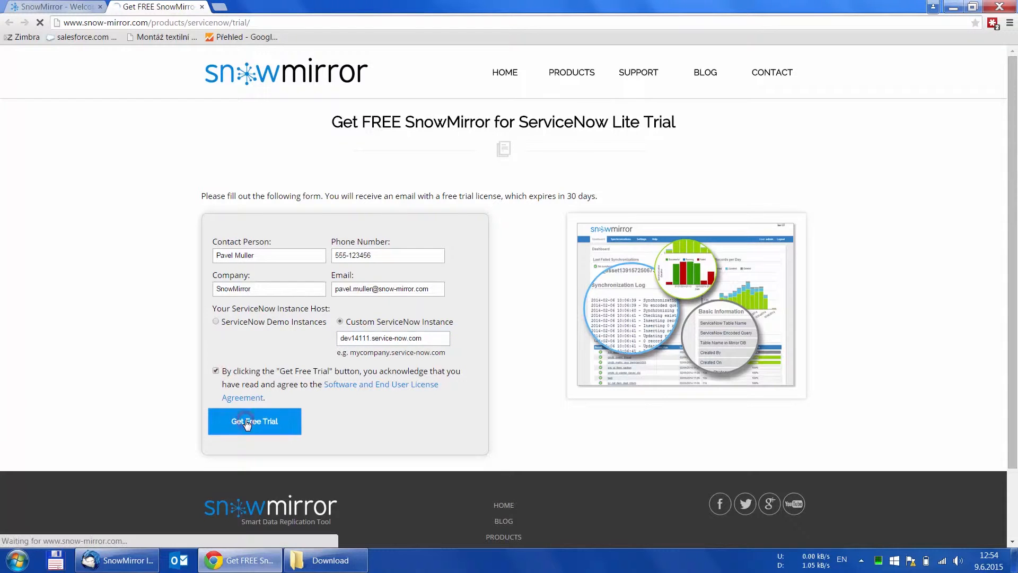
{"action": "left_click", "coordinate": [253, 421]}
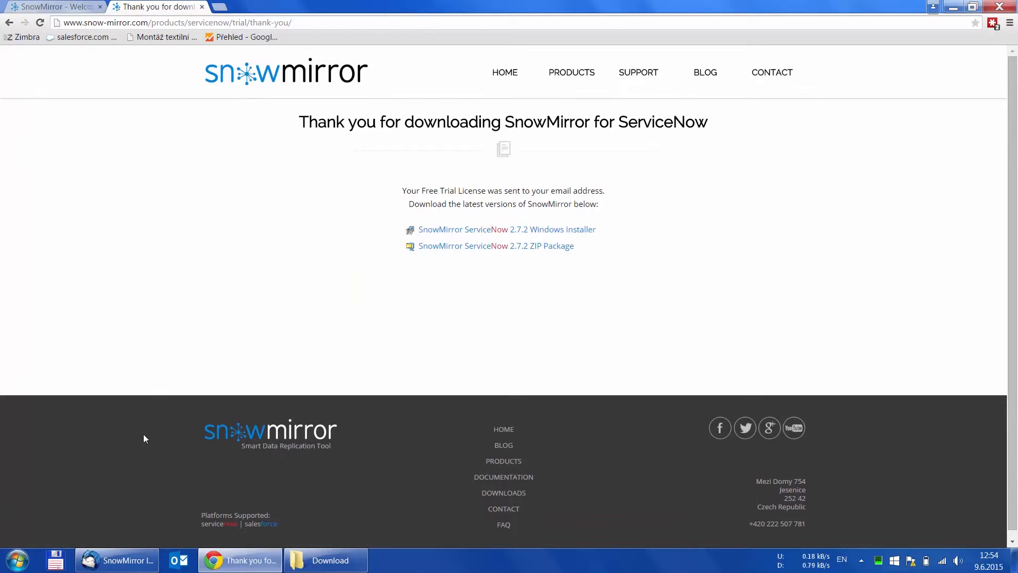
{"action": "mouse_move", "coordinate": [117, 560]}
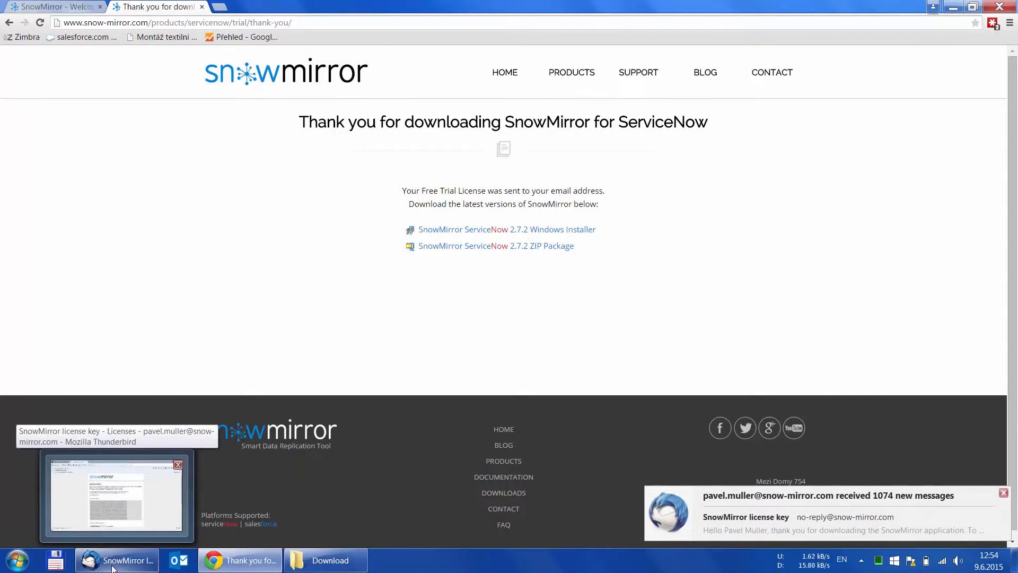
Copy the license key from the Thunderbird email and return to the wizard's license field.
{"action": "left_click", "coordinate": [116, 559]}
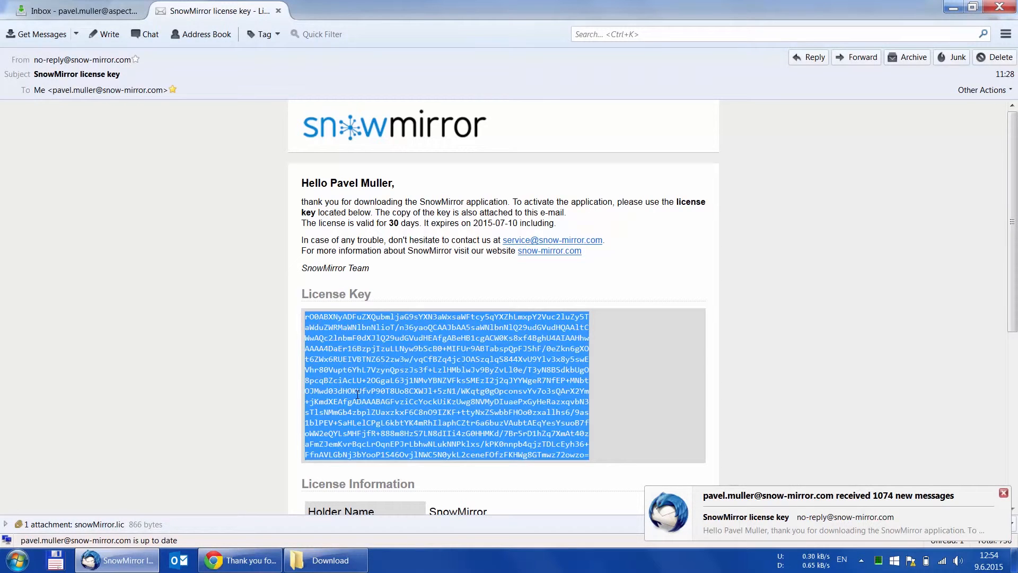
{"action": "left_click", "coordinate": [238, 560]}
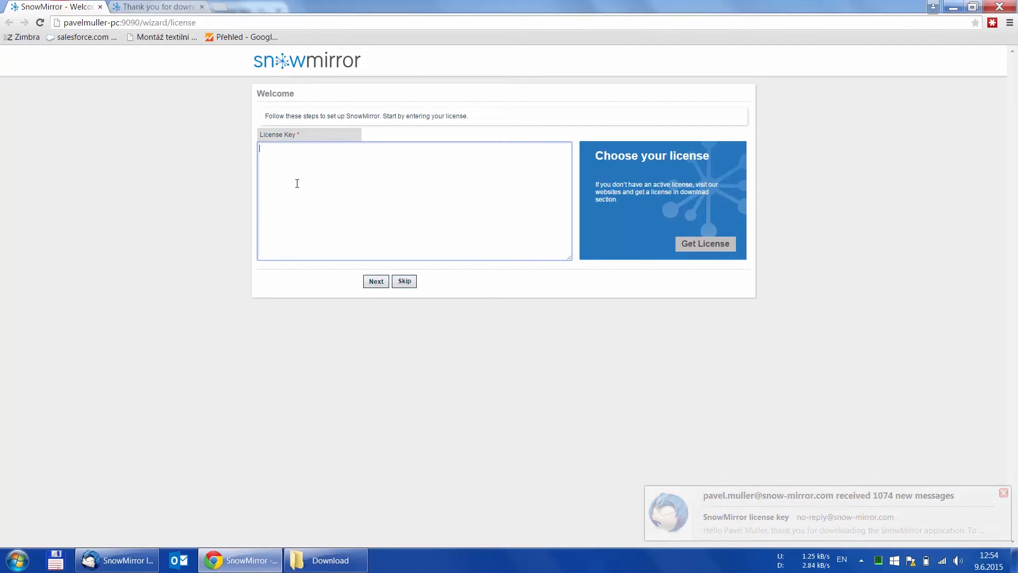
{"action": "left_click", "coordinate": [404, 281]}
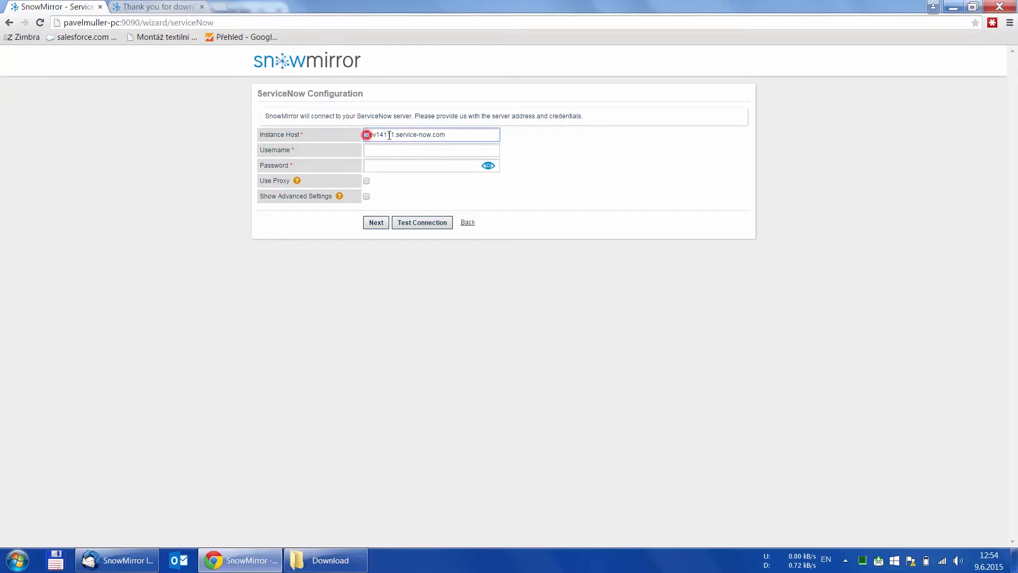
Enter ServiceNow username admin with password and run Test Connection until every check passes.
{"action": "left_click", "coordinate": [431, 149]}
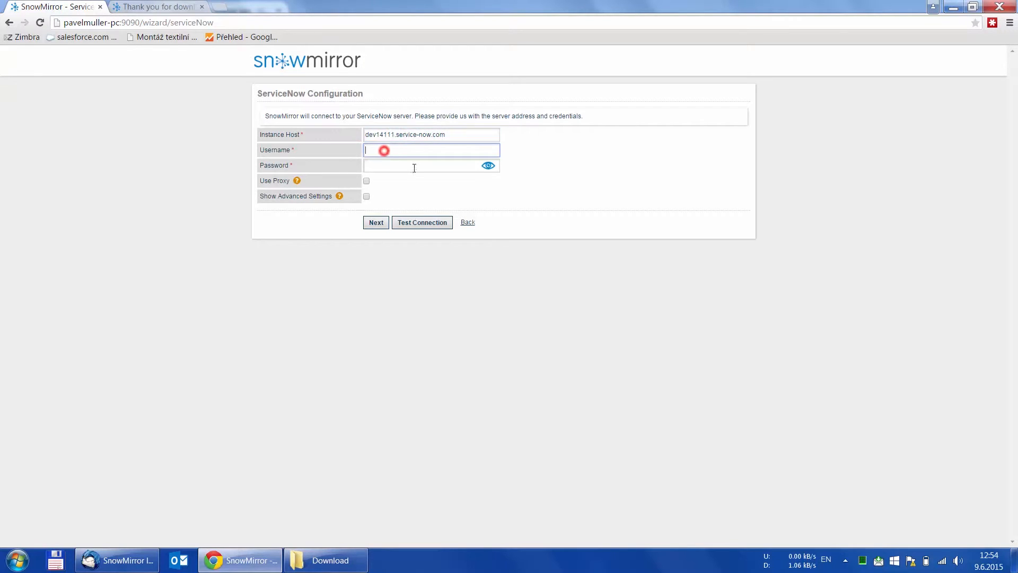
{"action": "type", "text": "admin"}
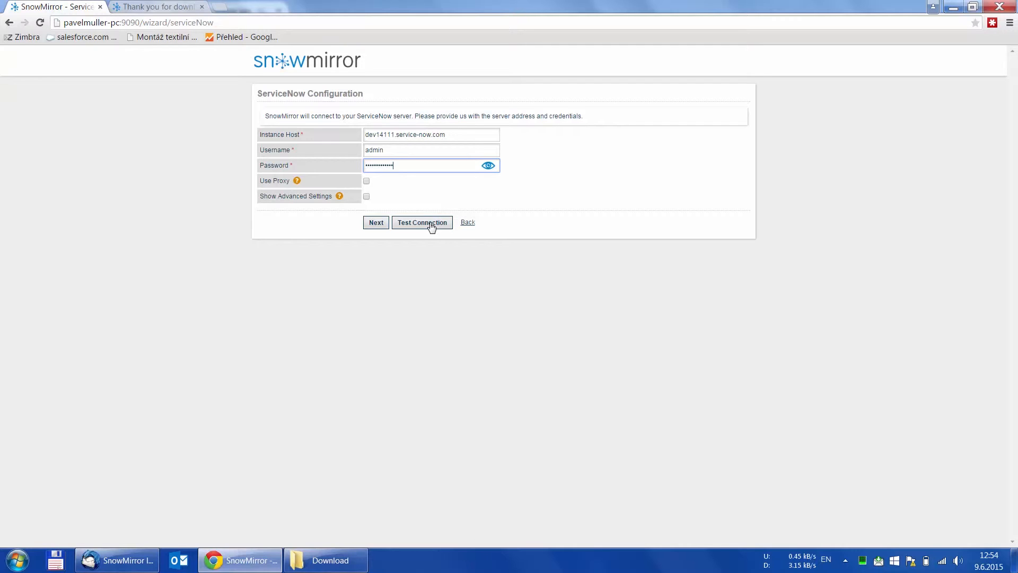
{"action": "left_click", "coordinate": [421, 222]}
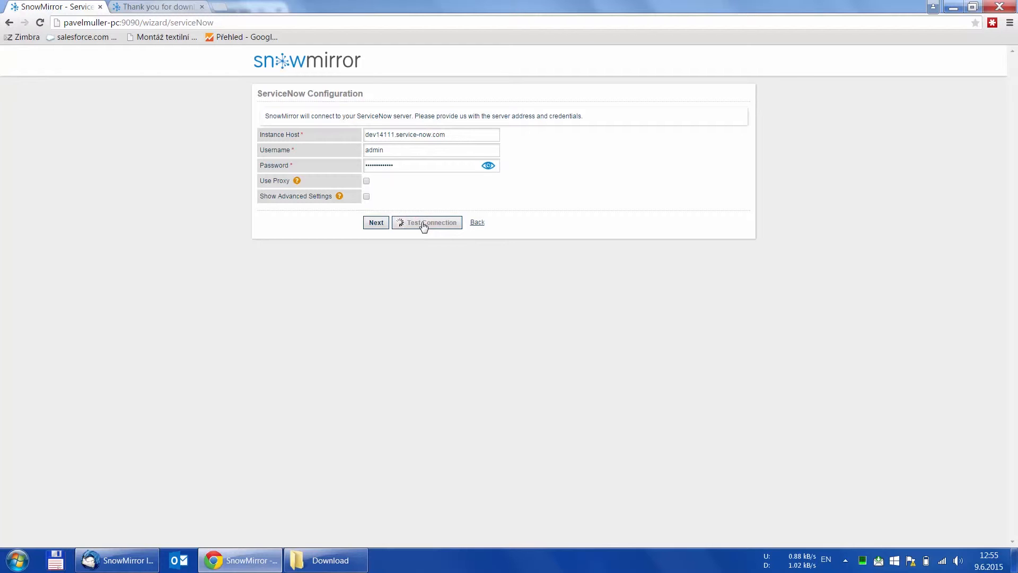
{"action": "left_click", "coordinate": [426, 222]}
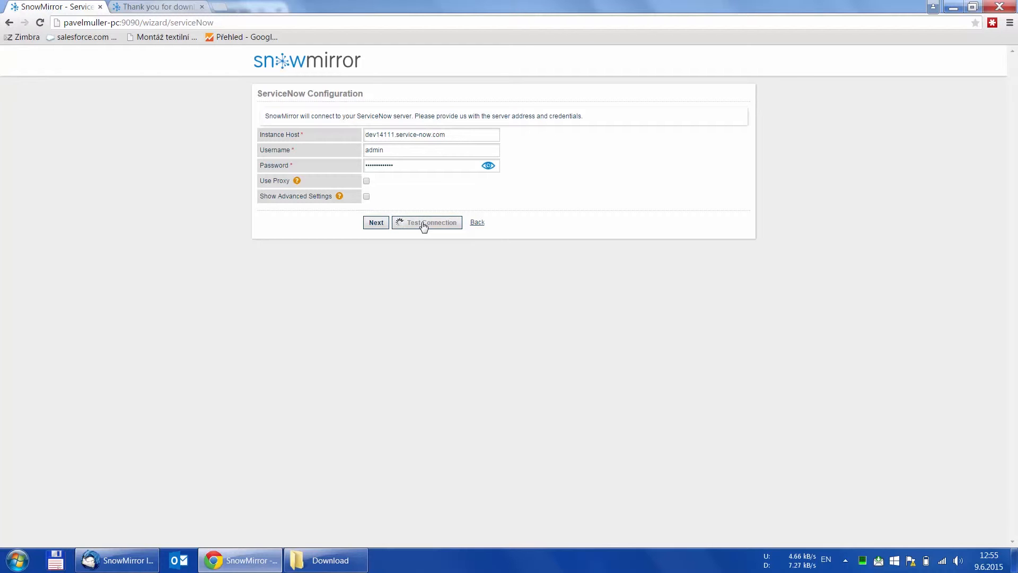
{"action": "left_click", "coordinate": [426, 222]}
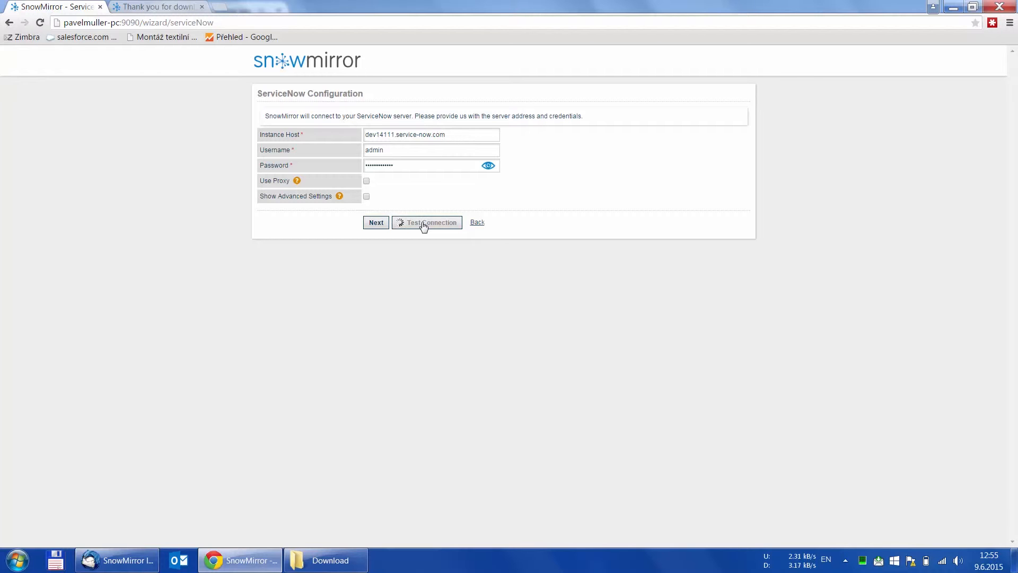
{"action": "left_click", "coordinate": [426, 222]}
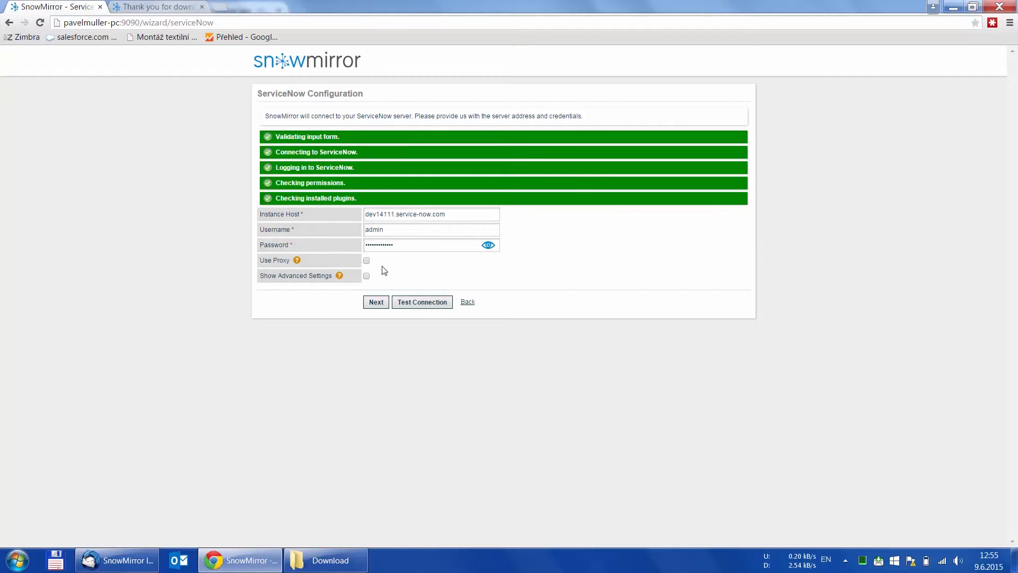
Move to the database step and choose My own database server of type MySQL.
{"action": "left_click", "coordinate": [375, 302]}
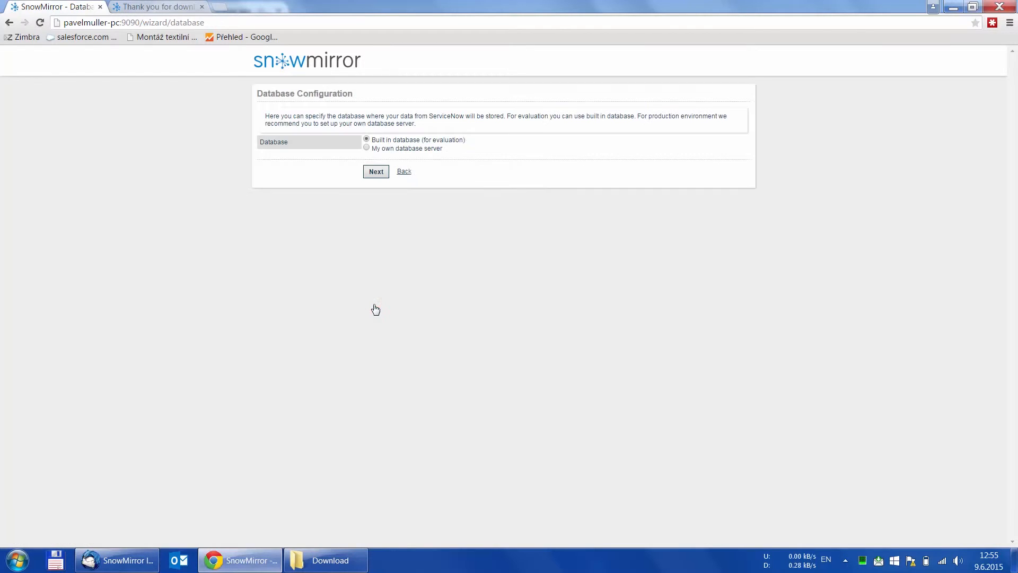
{"action": "mouse_move", "coordinate": [257, 93]}
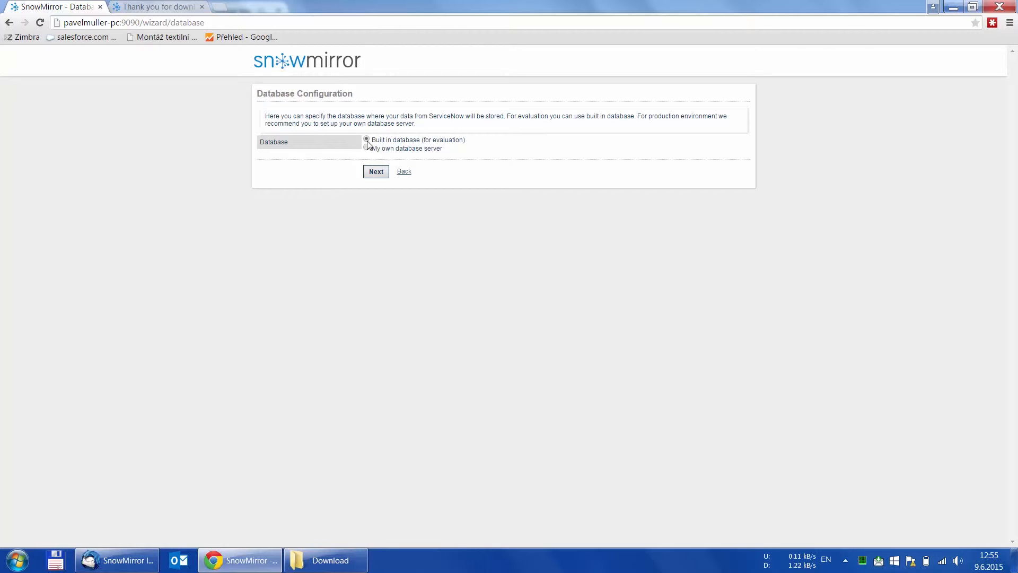
{"action": "left_click", "coordinate": [366, 140]}
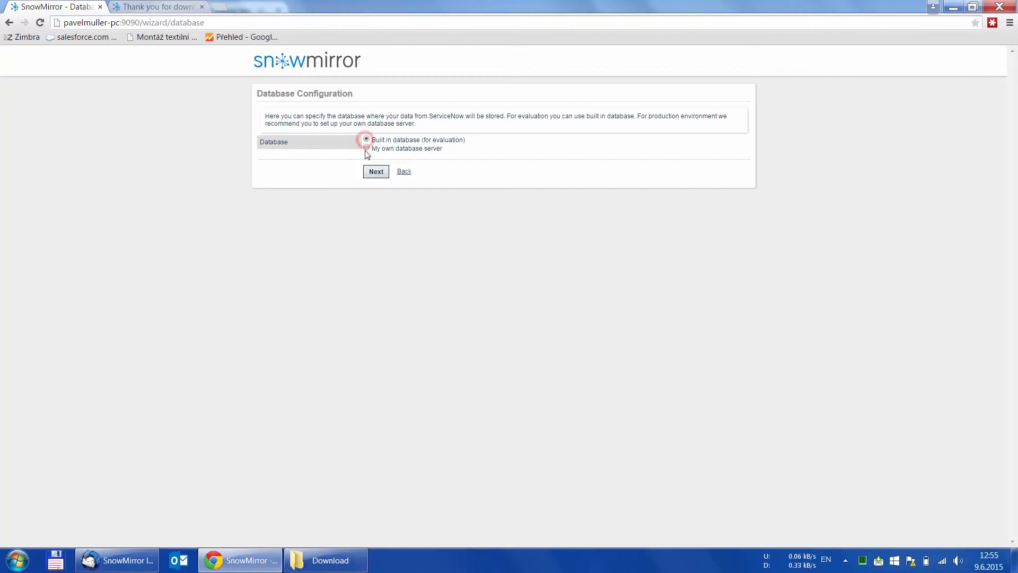
{"action": "left_click", "coordinate": [365, 149]}
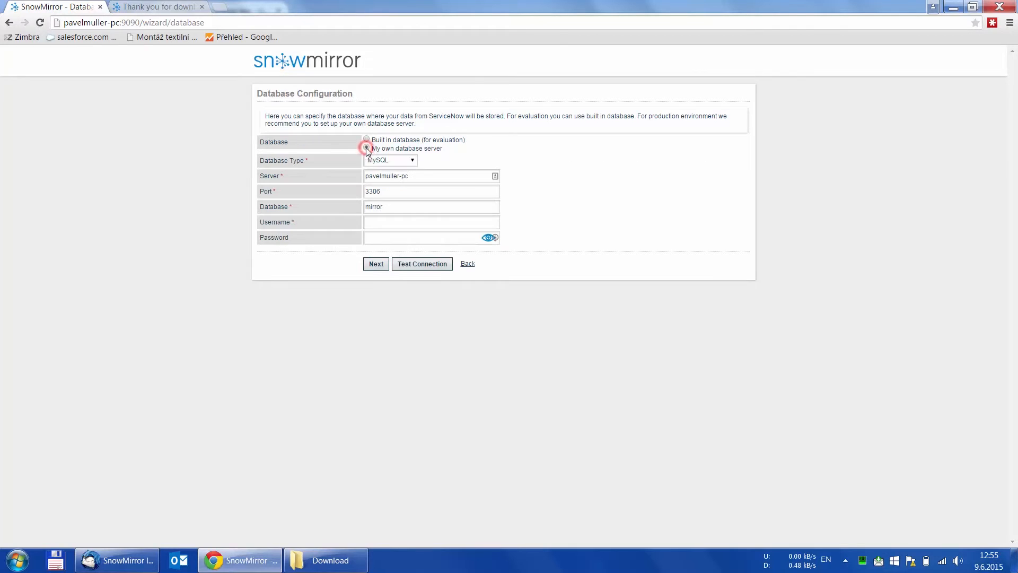
{"action": "left_click", "coordinate": [365, 148]}
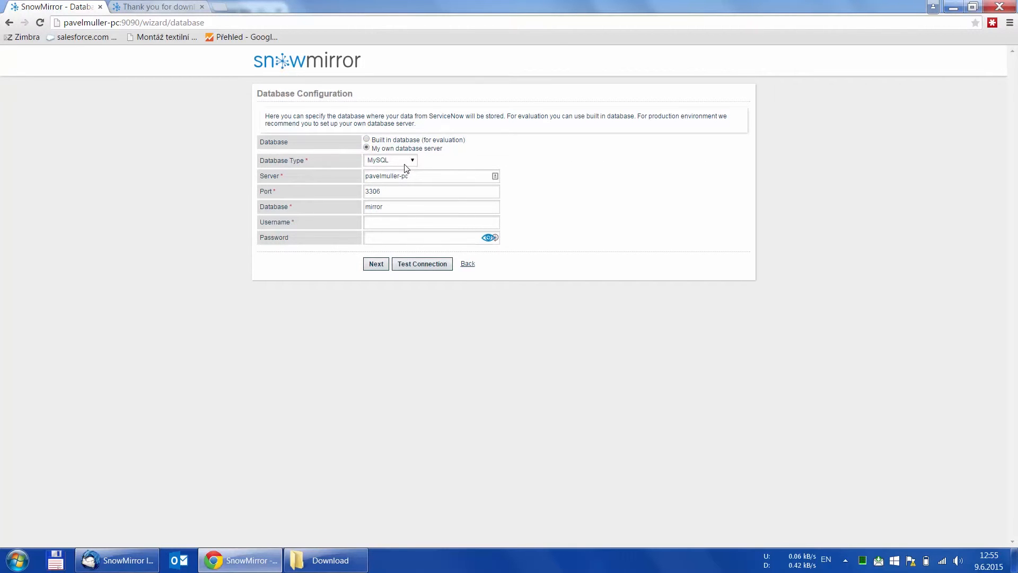
{"action": "left_click", "coordinate": [389, 161]}
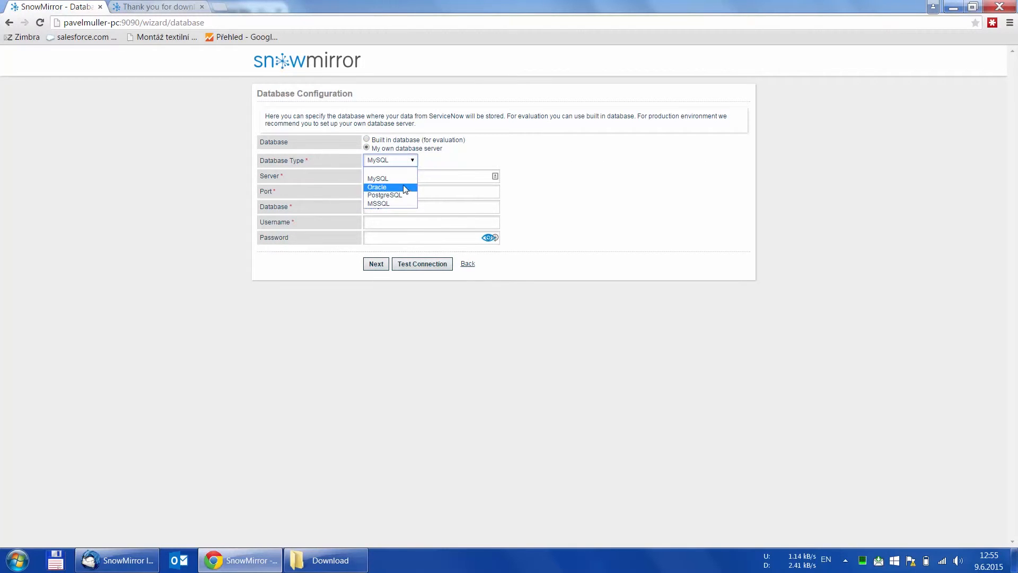
{"action": "mouse_move", "coordinate": [389, 204]}
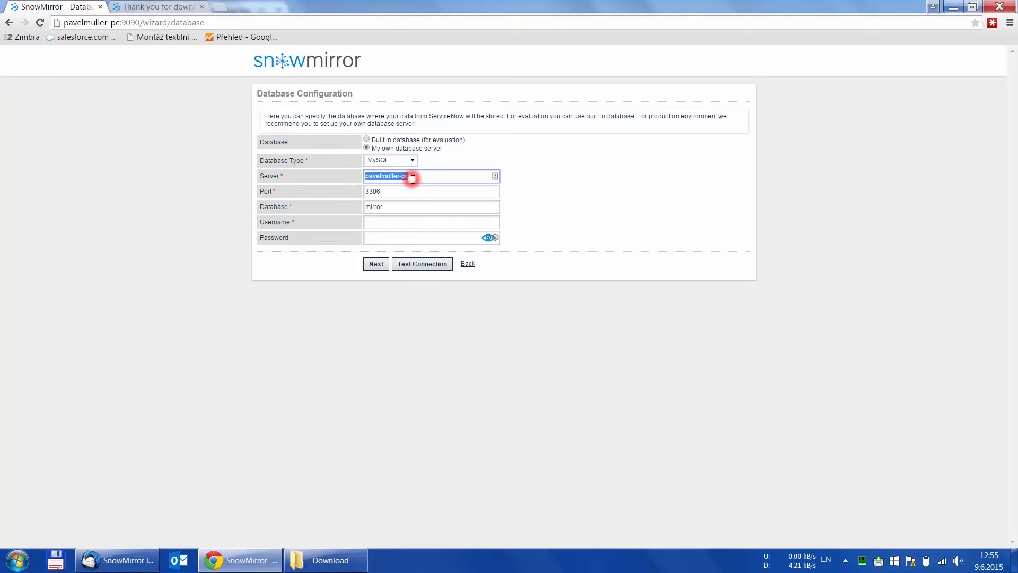
Set host localhost, user snowmirror with password, and pass the database connection test.
{"action": "type", "text": "local"}
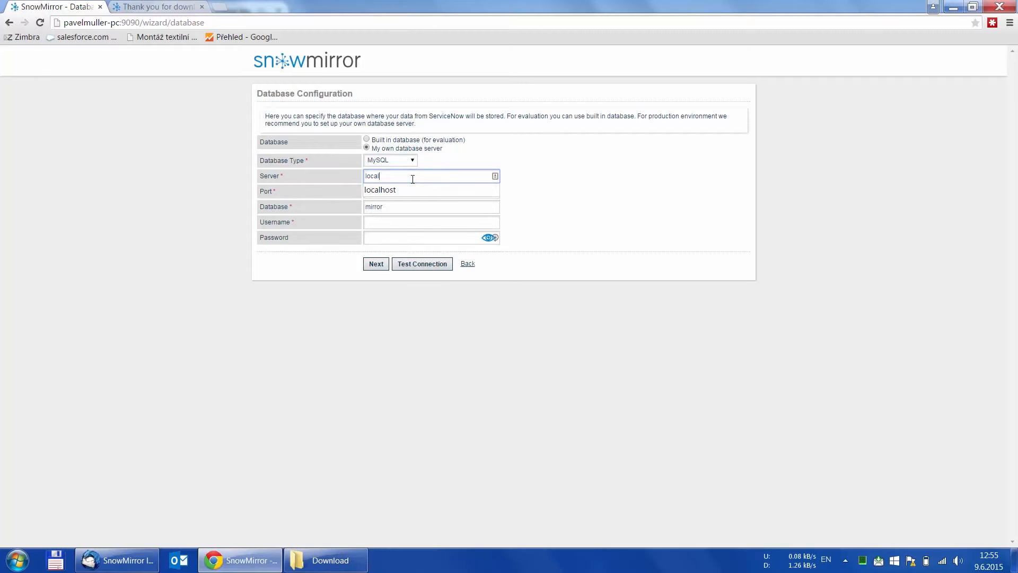
{"action": "type", "text": "host"}
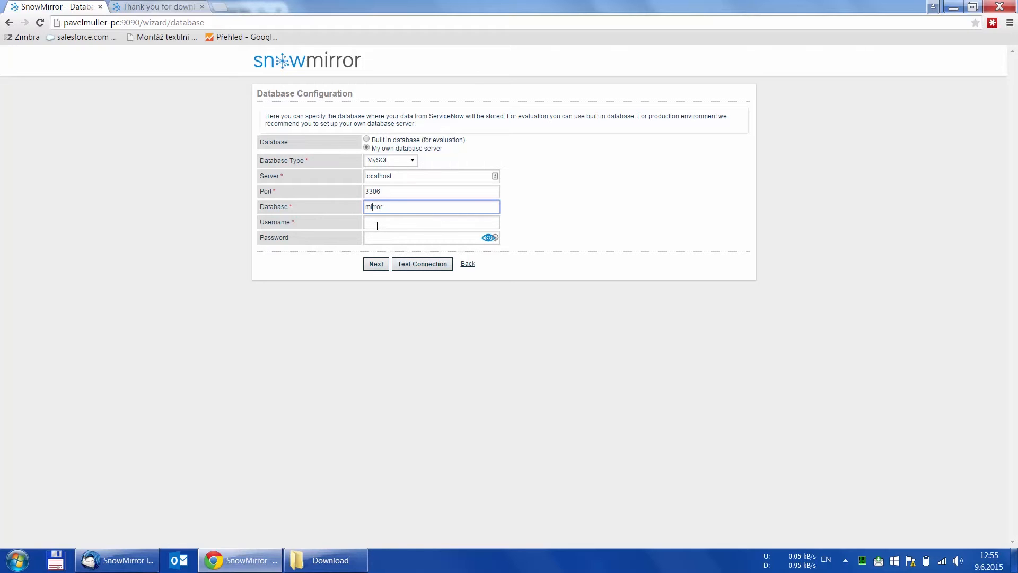
{"action": "type", "text": "snow"}
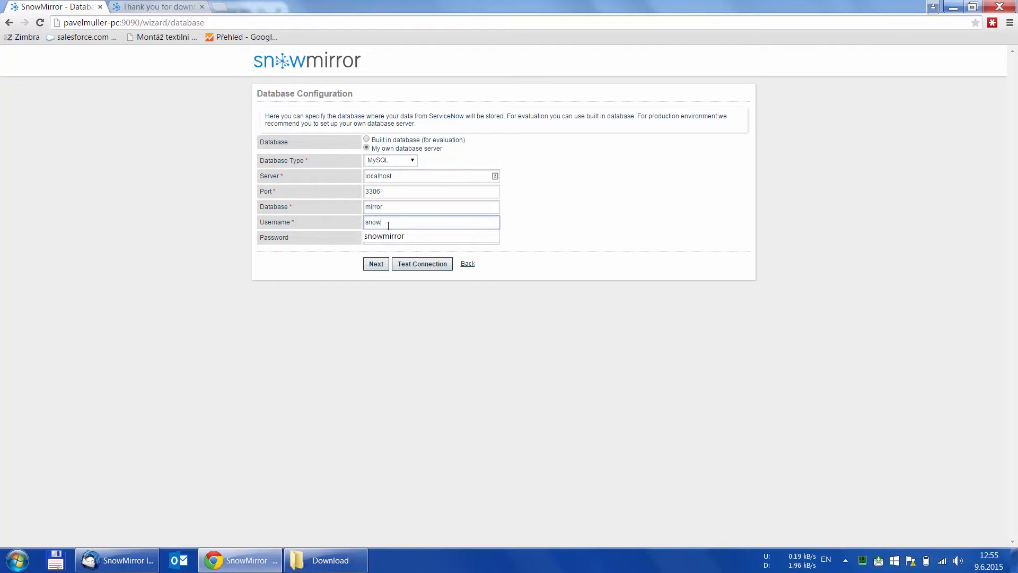
{"action": "type", "text": "mirror"}
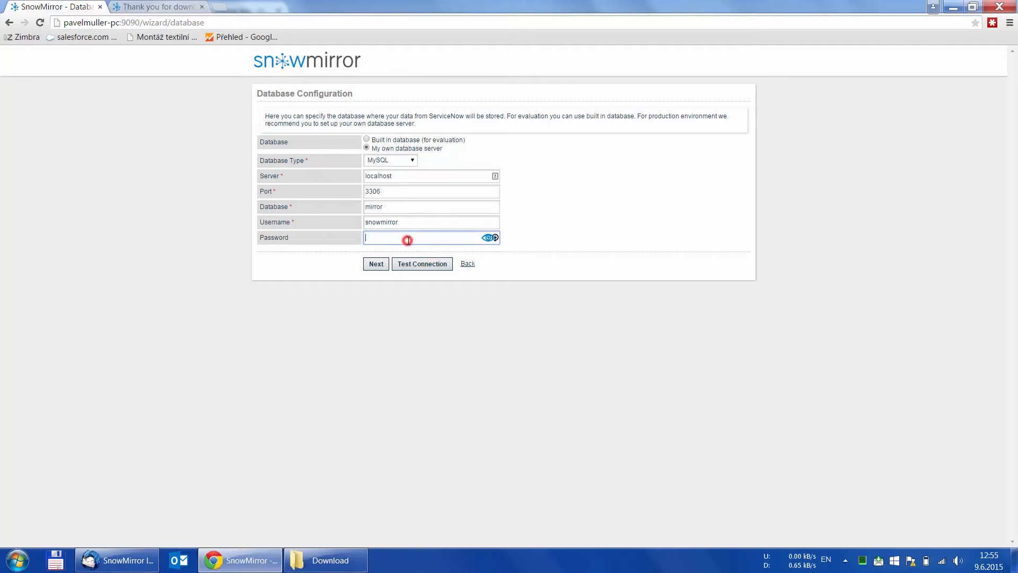
{"action": "type", "text": "•••••"}
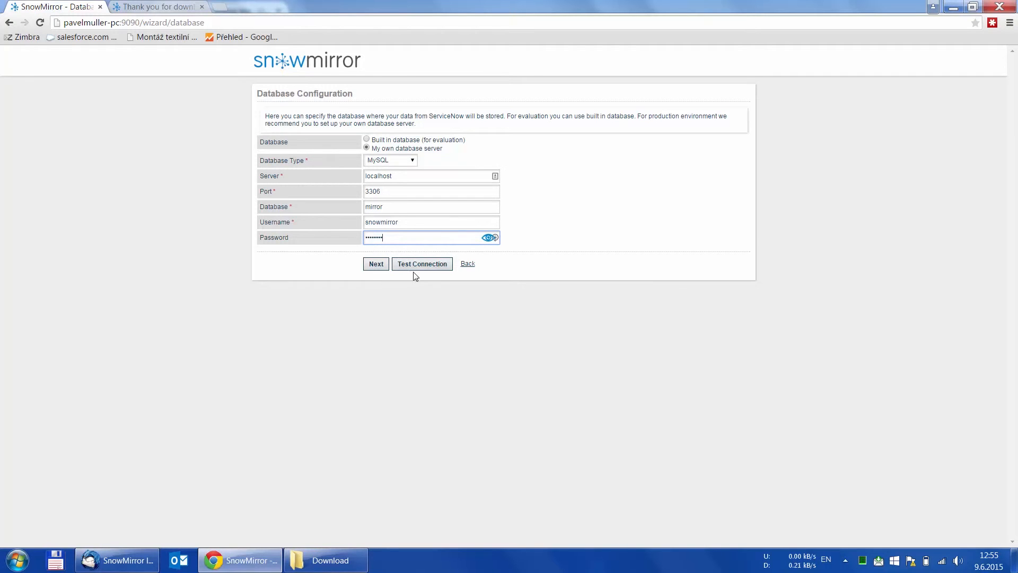
{"action": "left_click", "coordinate": [421, 264]}
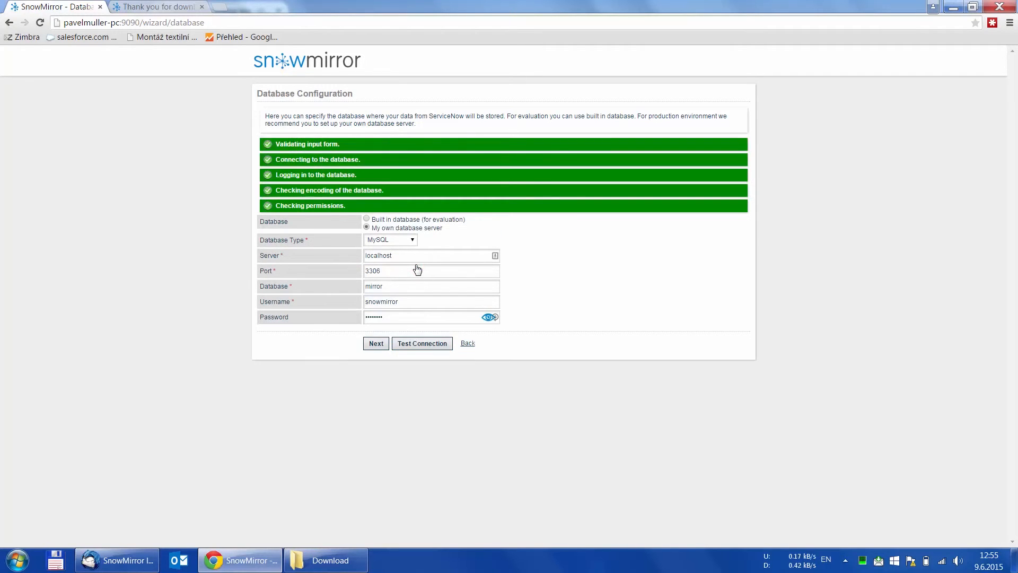
{"action": "mouse_move", "coordinate": [369, 346]}
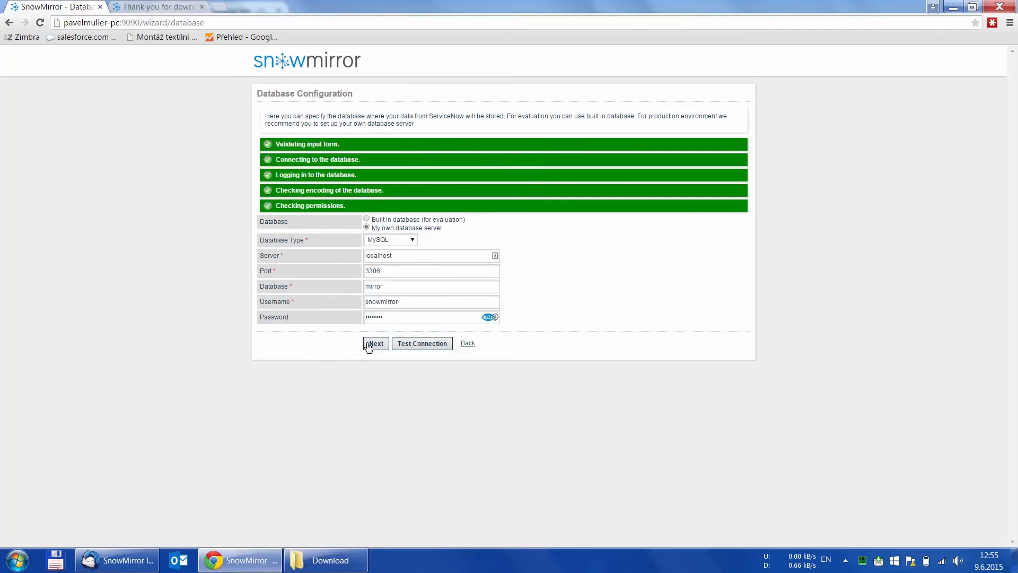
Try Setup now for notifications, revert to Setup later, and continue to the administrator page.
{"action": "left_click", "coordinate": [375, 343]}
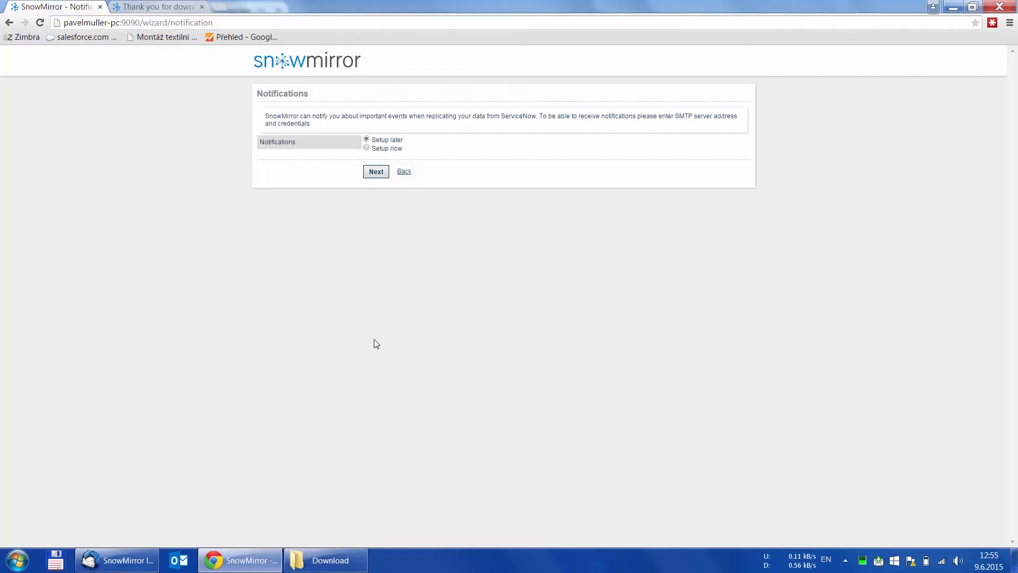
{"action": "left_click", "coordinate": [366, 149]}
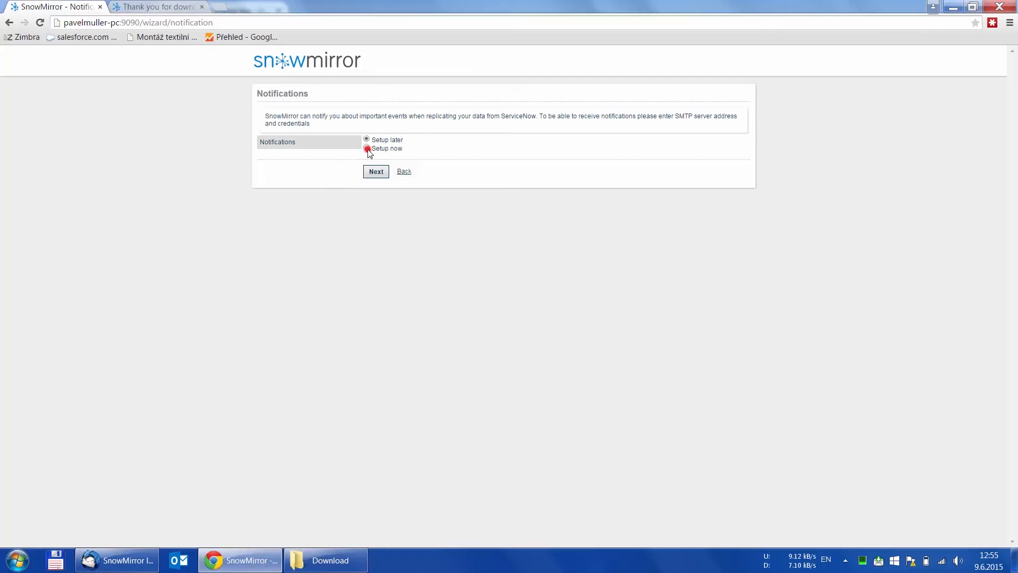
{"action": "left_click", "coordinate": [367, 148]}
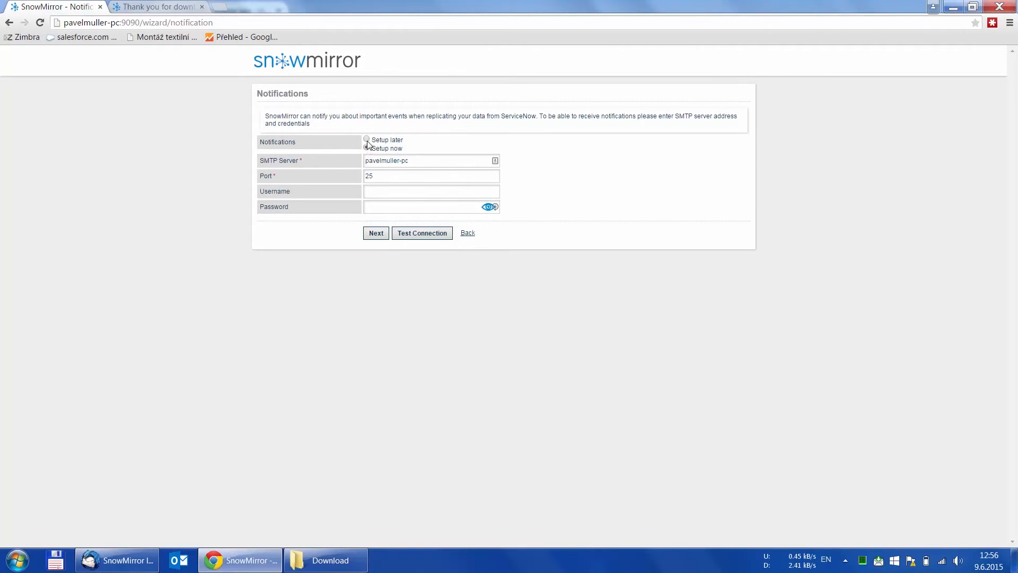
{"action": "left_click", "coordinate": [367, 140]}
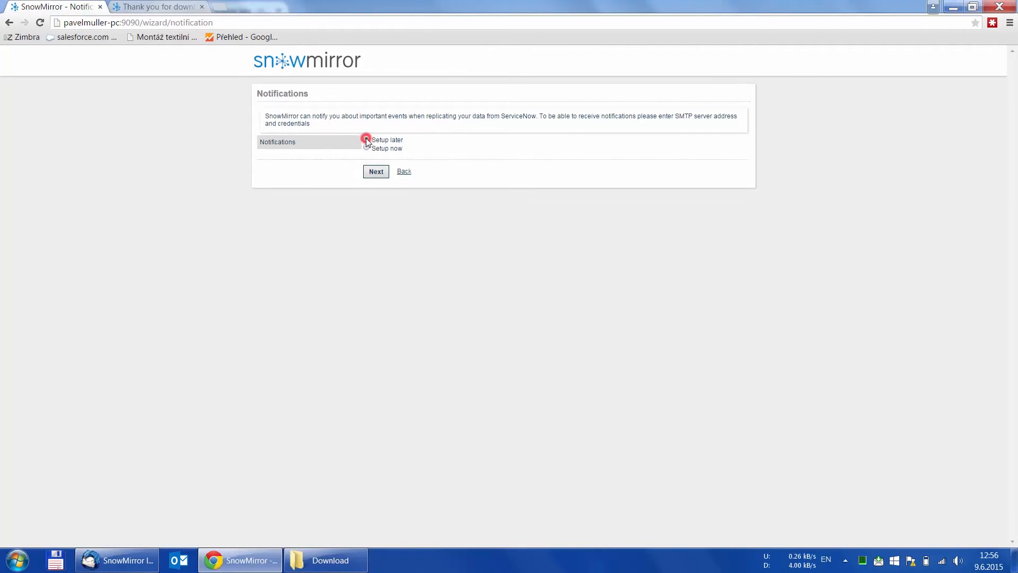
{"action": "left_click", "coordinate": [365, 139]}
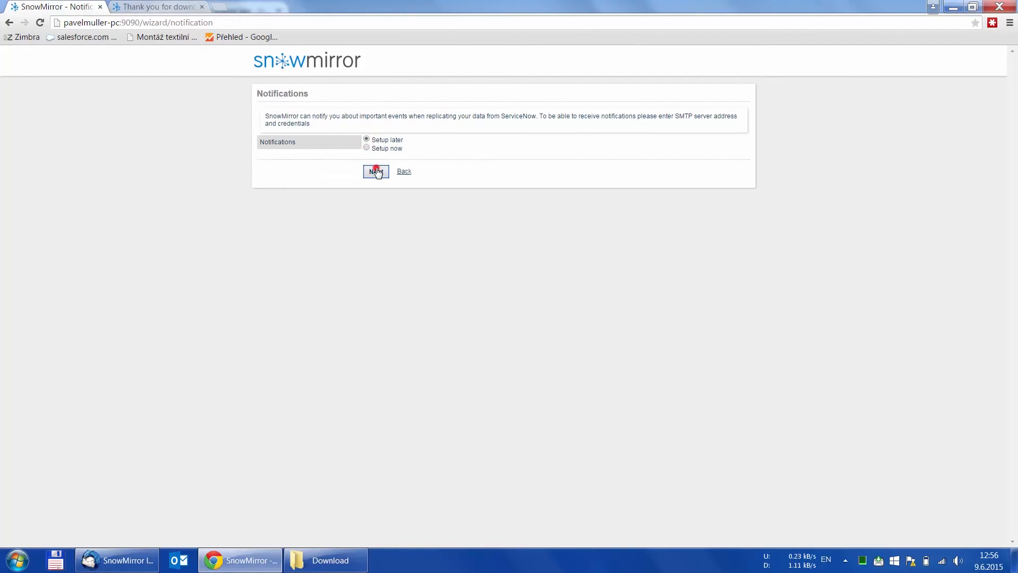
{"action": "left_click", "coordinate": [375, 171]}
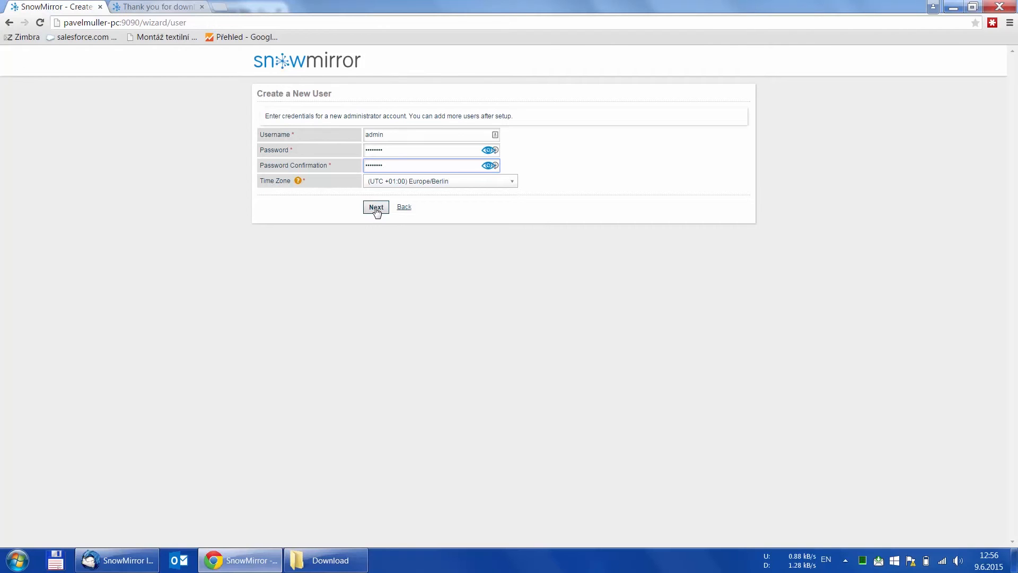
Accept the admin account with Europe/Berlin time zone and continue to Review Configuration.
{"action": "left_click", "coordinate": [376, 207]}
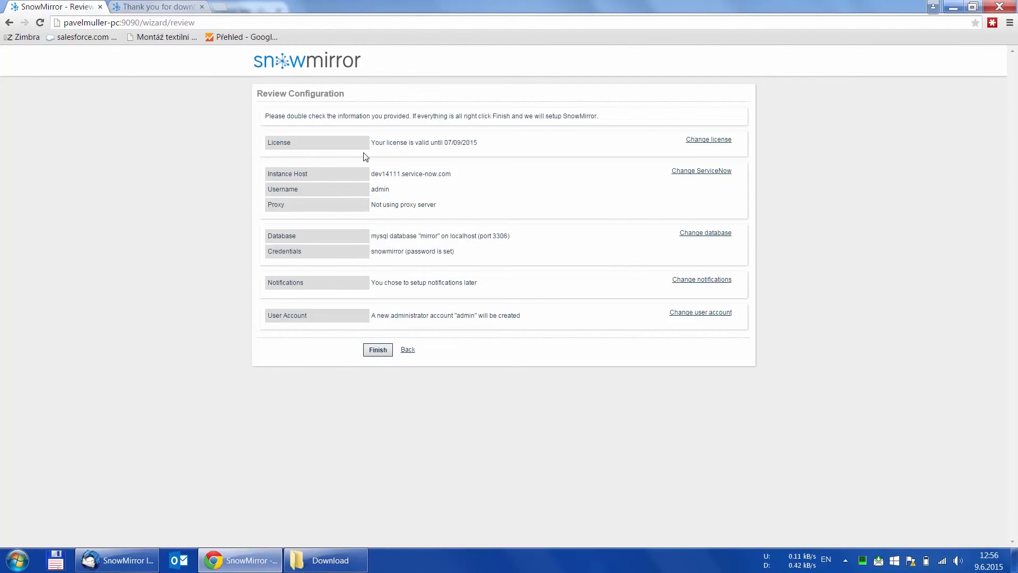
{"action": "mouse_move", "coordinate": [391, 184]}
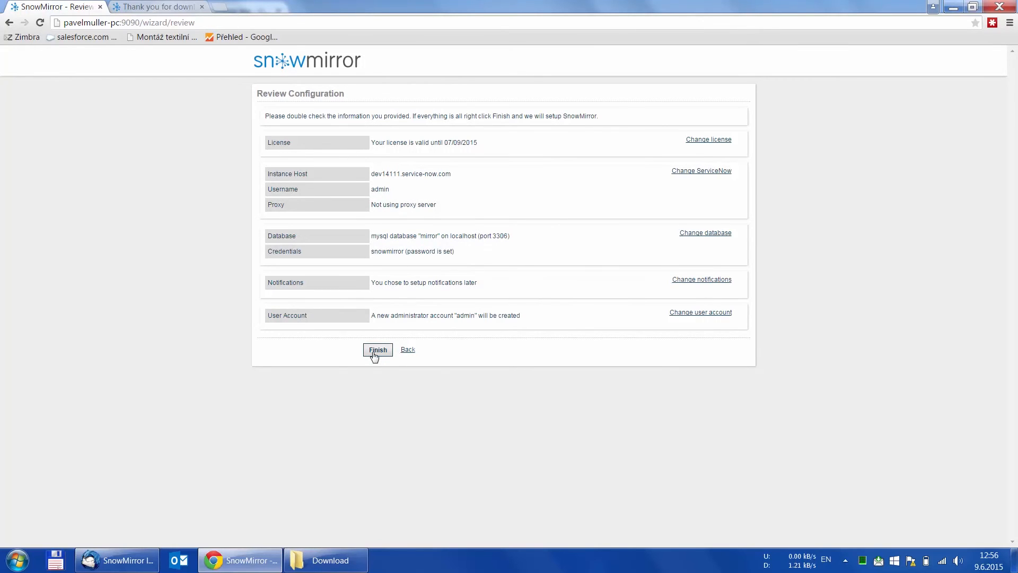
Submit the reviewed configuration with Finish so setup completes and the login page loads.
{"action": "left_click", "coordinate": [377, 349]}
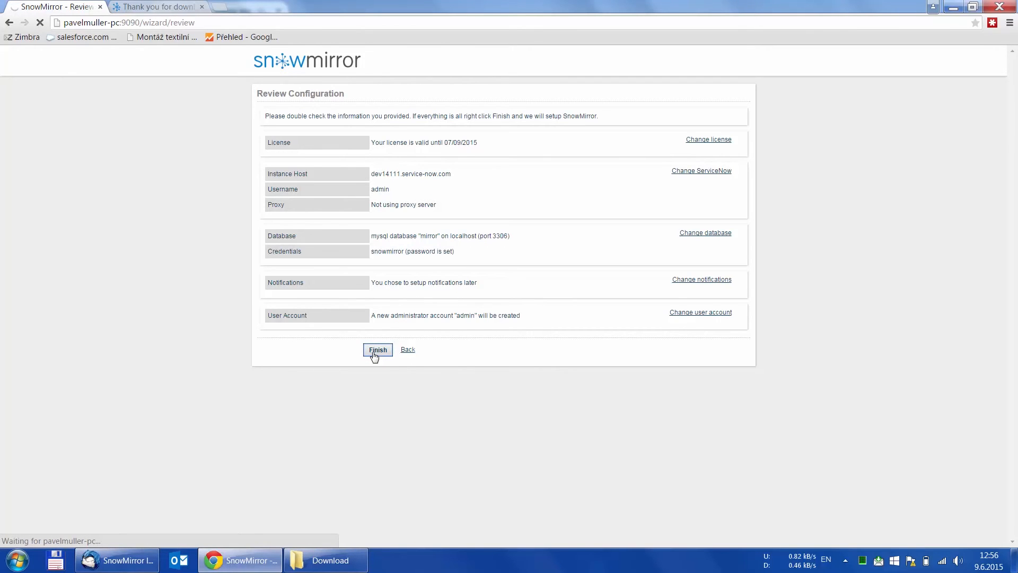
{"action": "left_click", "coordinate": [377, 349]}
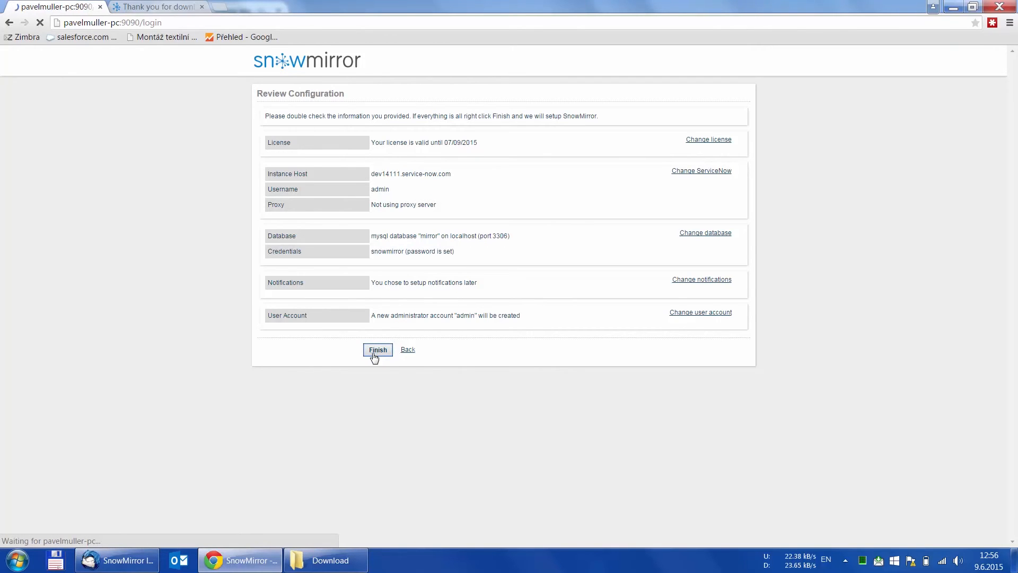
Log in as user 'admin' to reach the dashboard with the 30-day trial notice.
{"action": "left_click", "coordinate": [378, 349]}
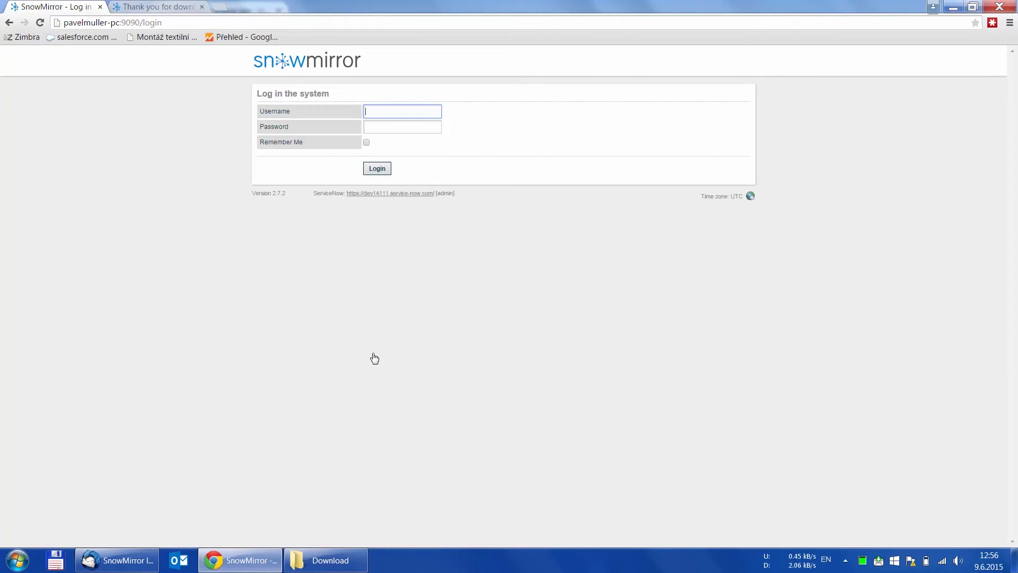
{"action": "mouse_move", "coordinate": [319, 200]}
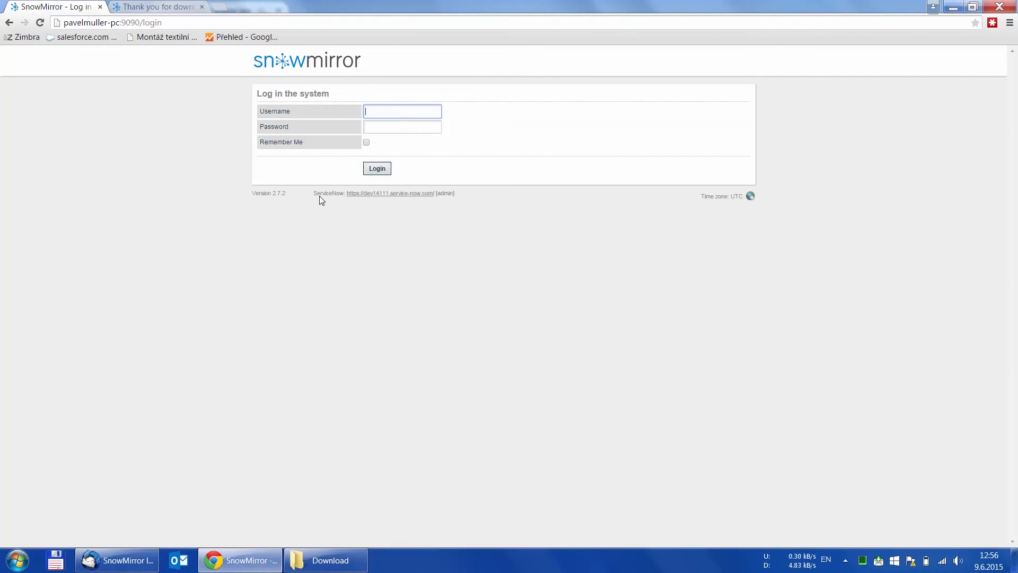
{"action": "mouse_move", "coordinate": [430, 199]}
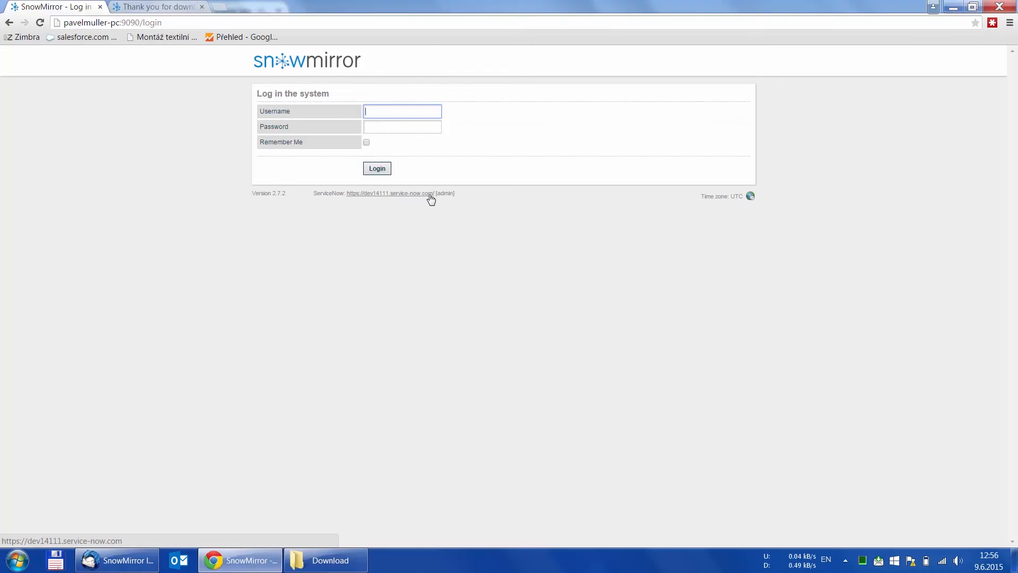
{"action": "mouse_move", "coordinate": [396, 110]}
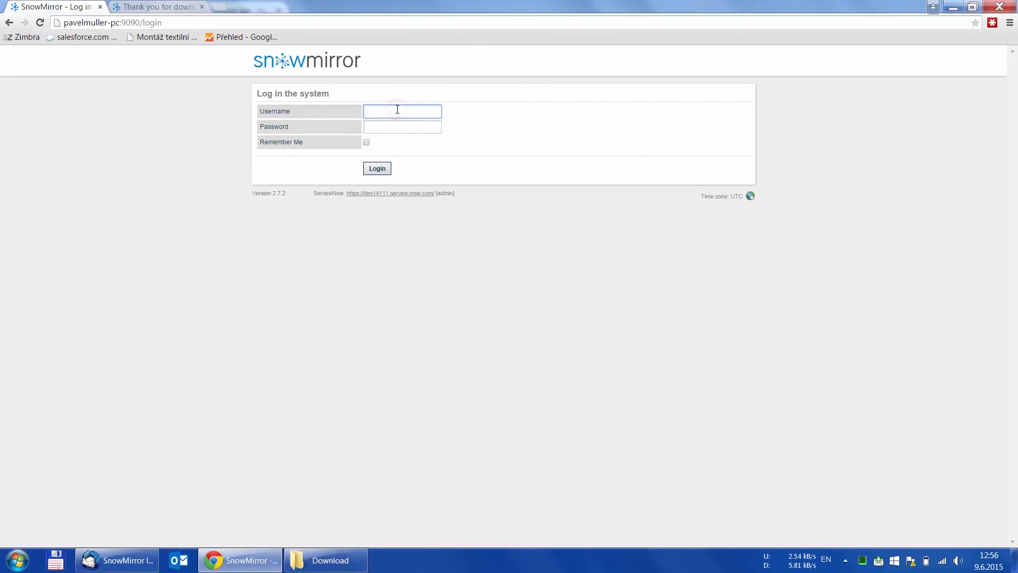
{"action": "type", "text": "admin"}
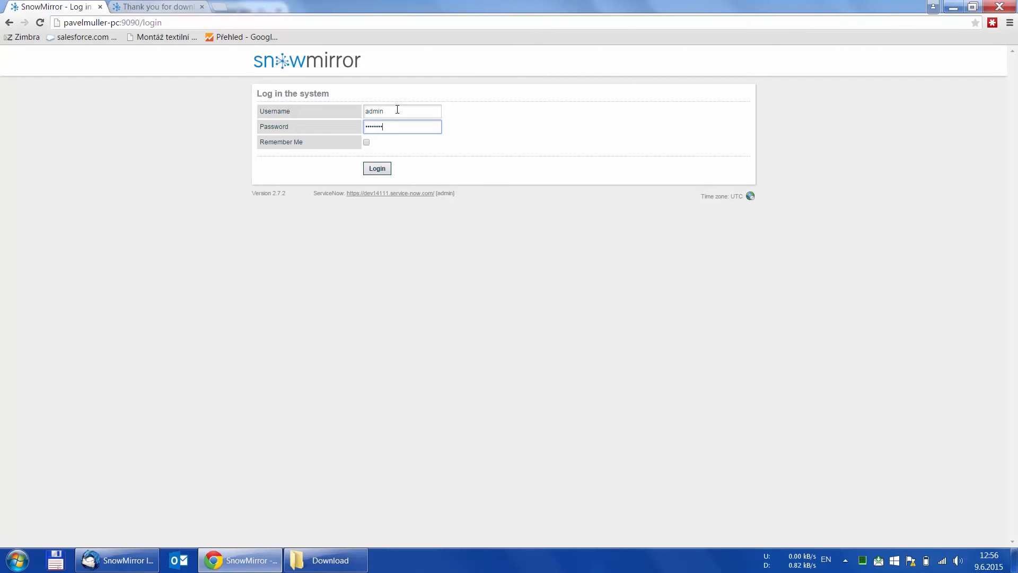
{"action": "left_click", "coordinate": [376, 169]}
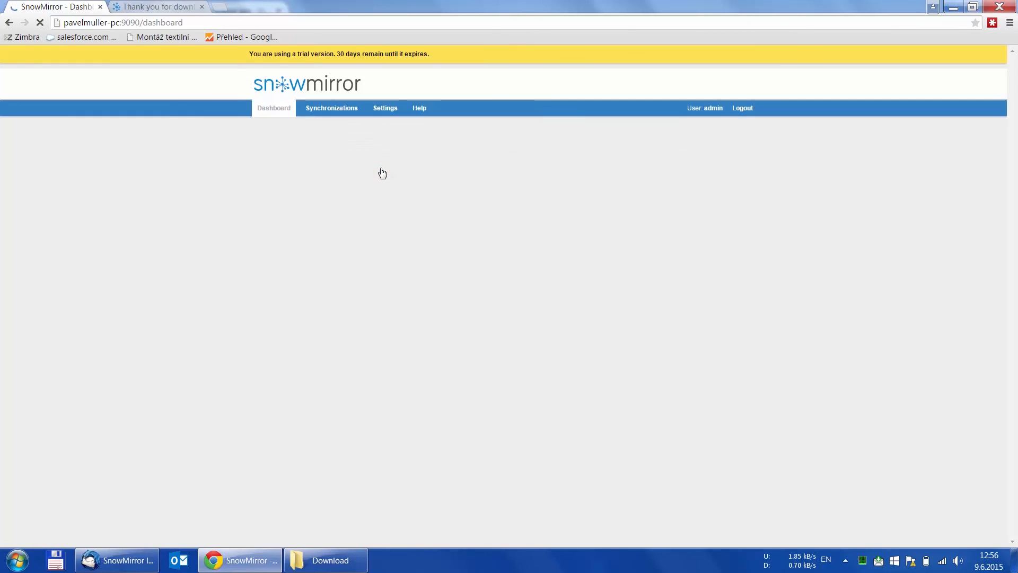